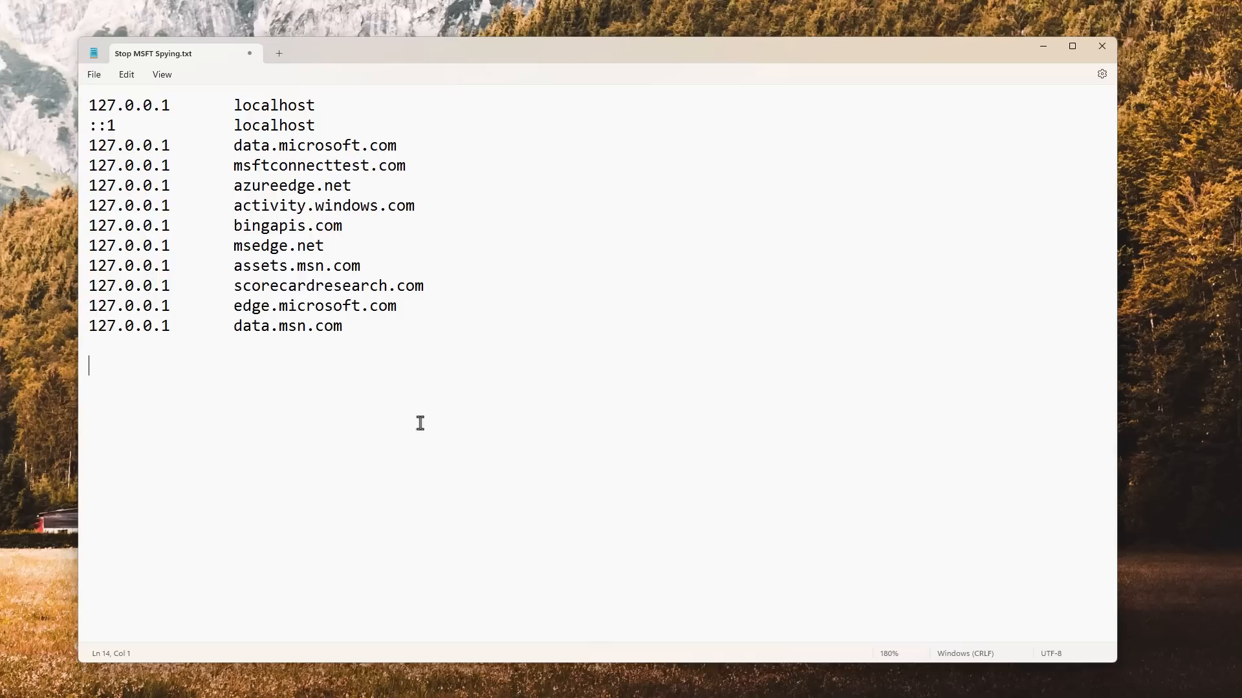
mouse_move(413, 423)
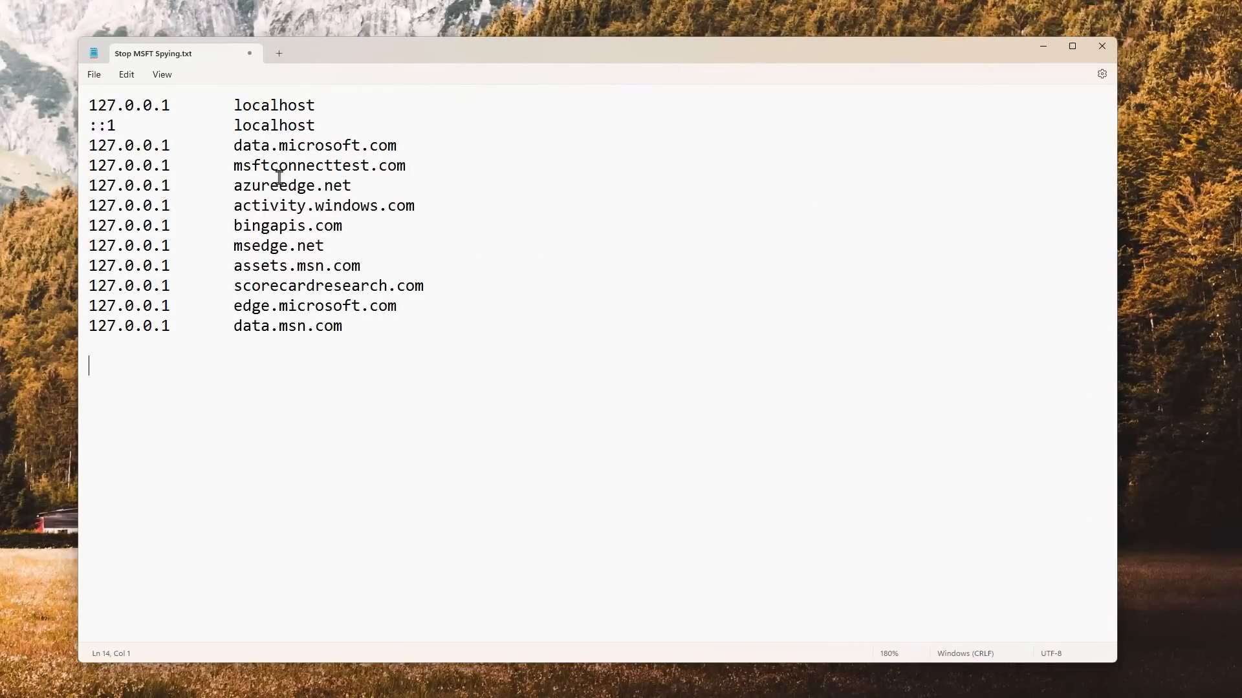
- Select scorecardresearch.com in Stop MSFT Spying.txt and copy it
double_click(238, 286)
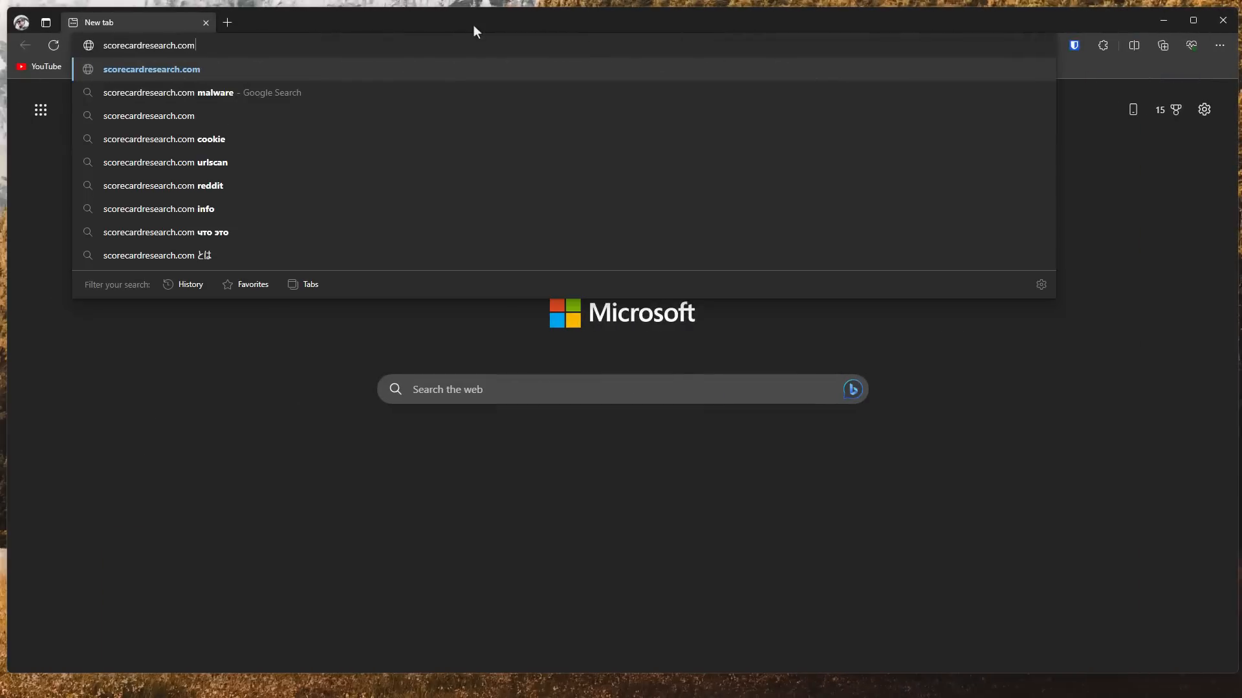
- Load scorecardresearch.com and proceed past uBlock Origin's blocked-page warning
key(Enter)
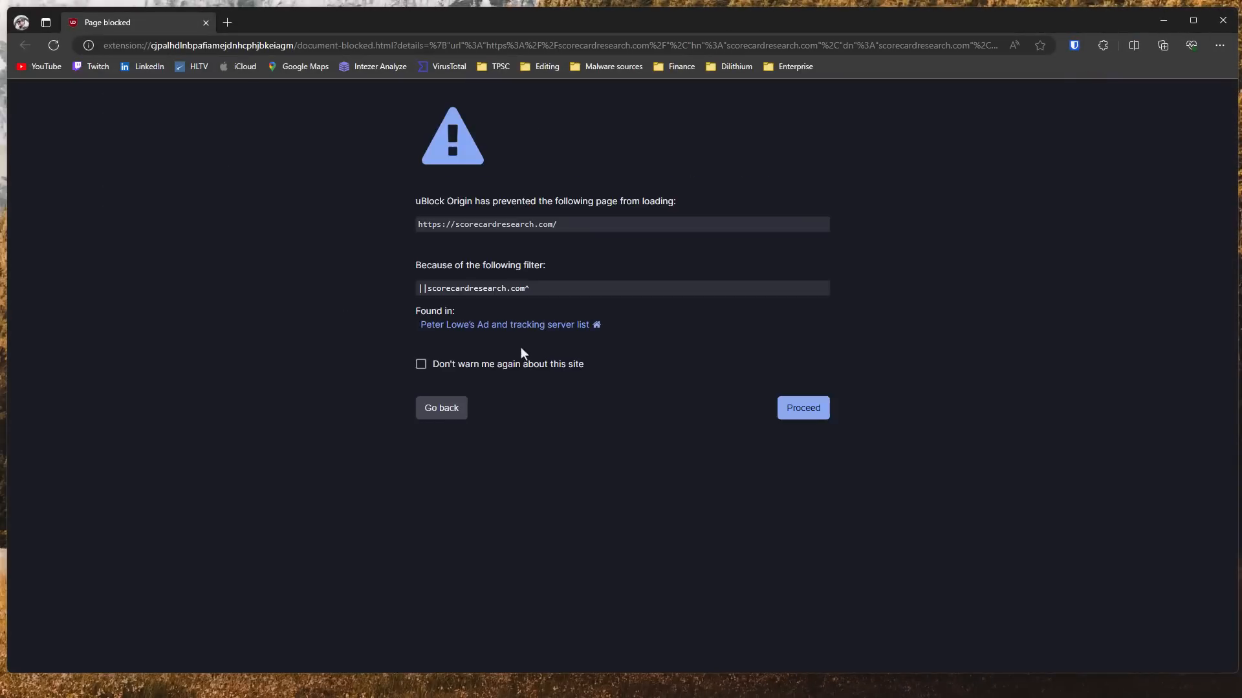
click(802, 408)
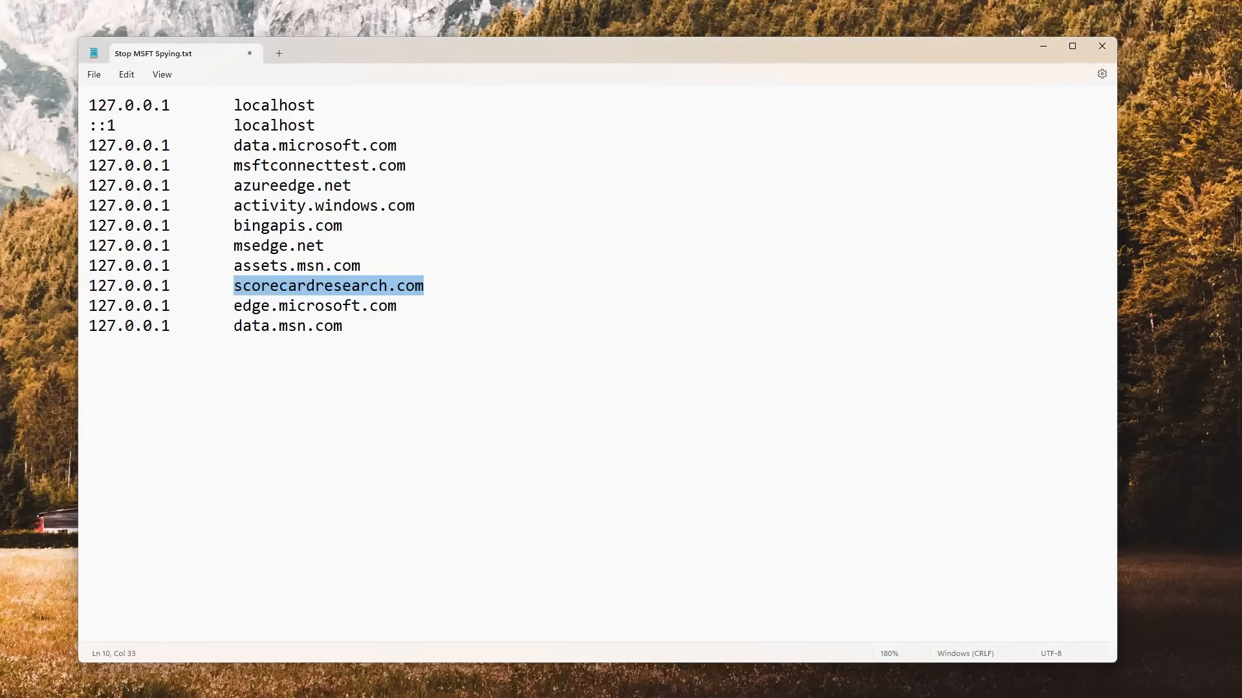
mouse_move(583, 562)
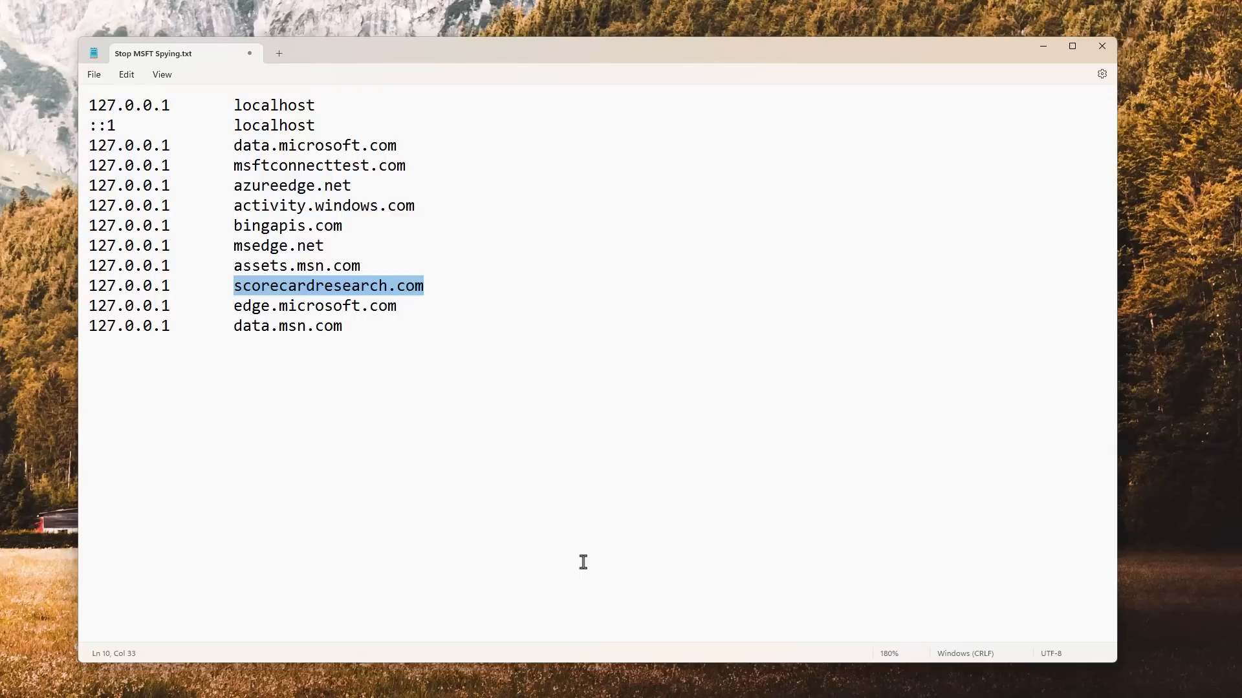
click(339, 305)
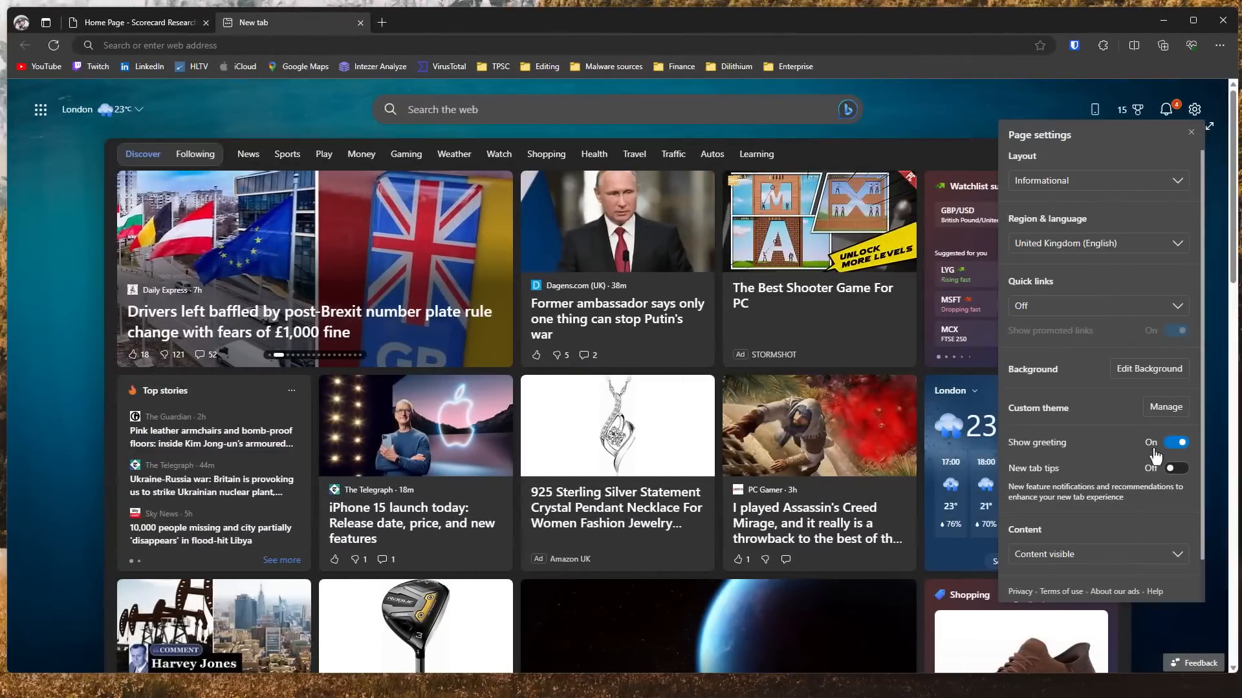
- Toggle Show greeting and close the new tab Page settings panel
click(1190, 131)
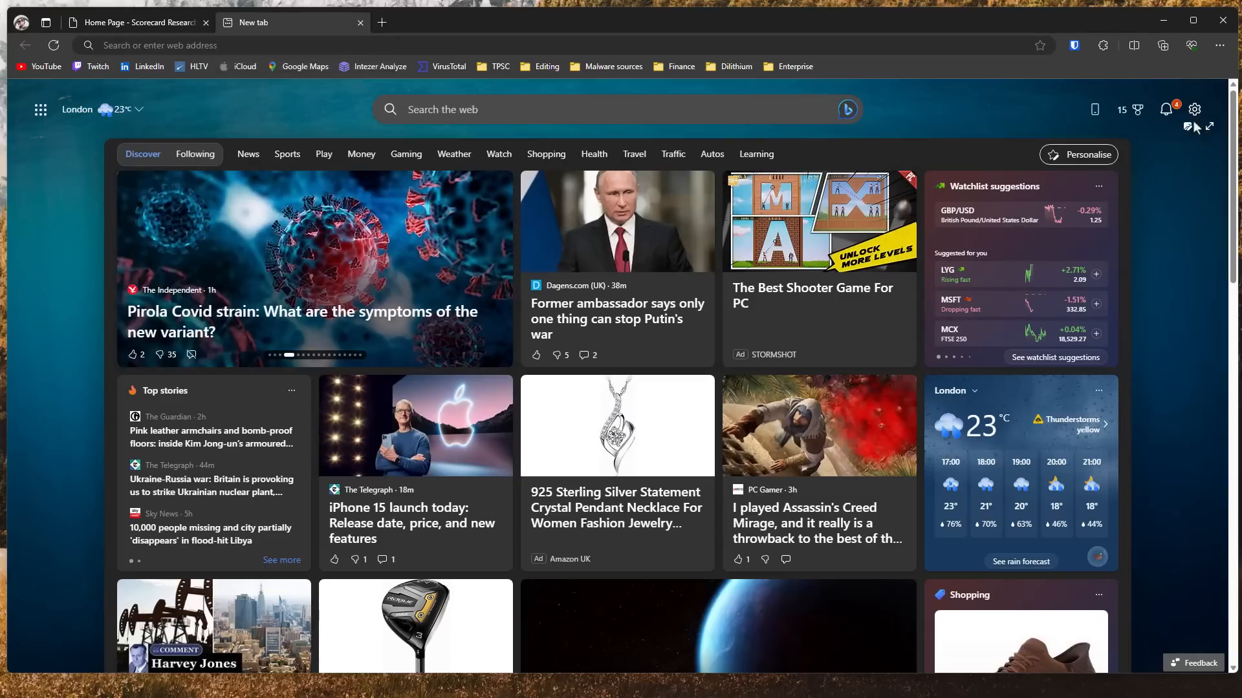
click(1165, 109)
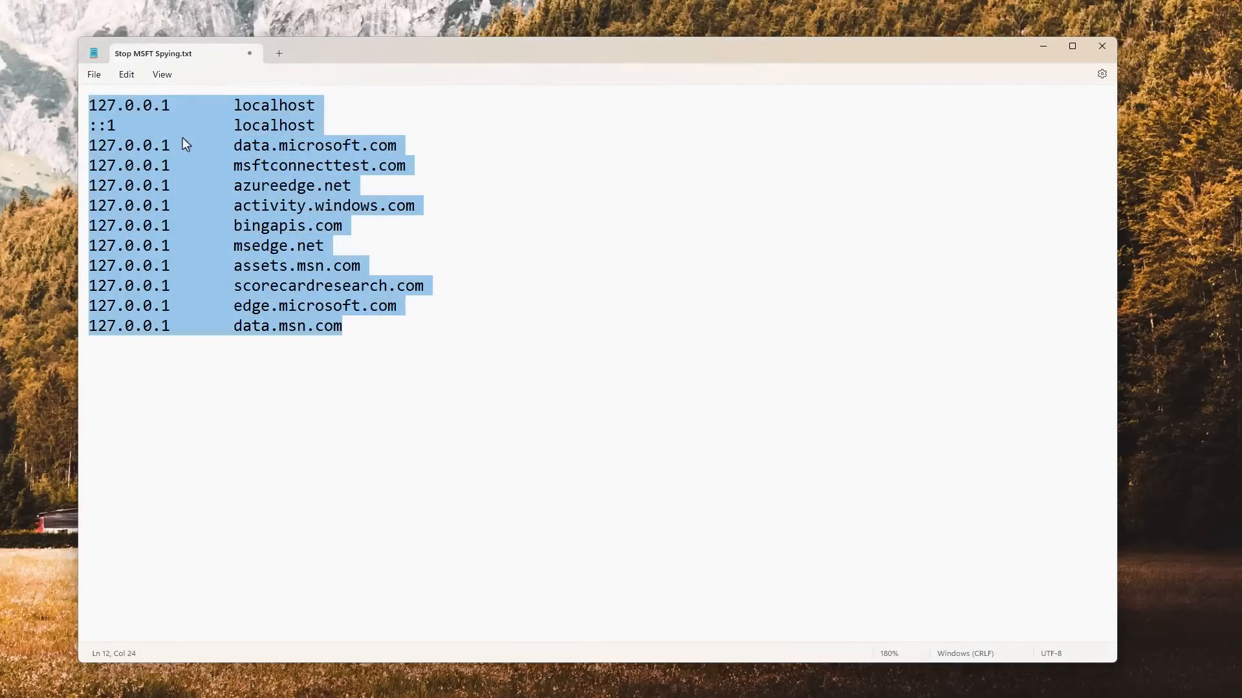
mouse_move(230, 105)
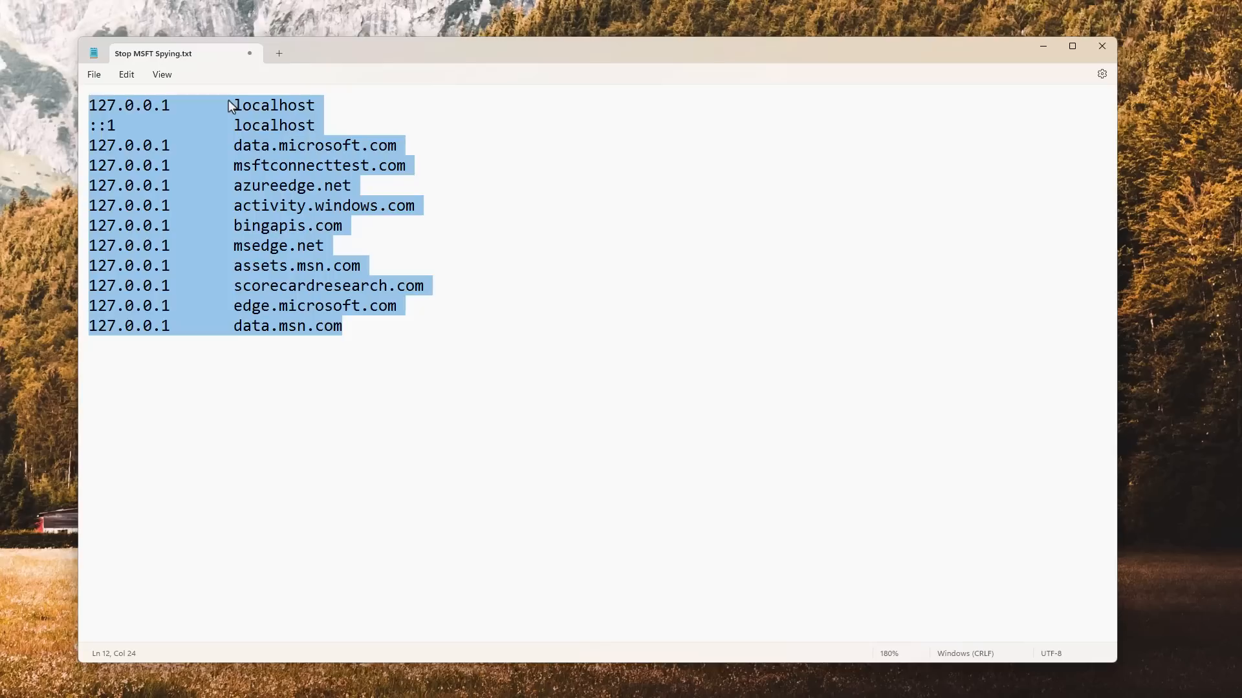
mouse_move(284, 299)
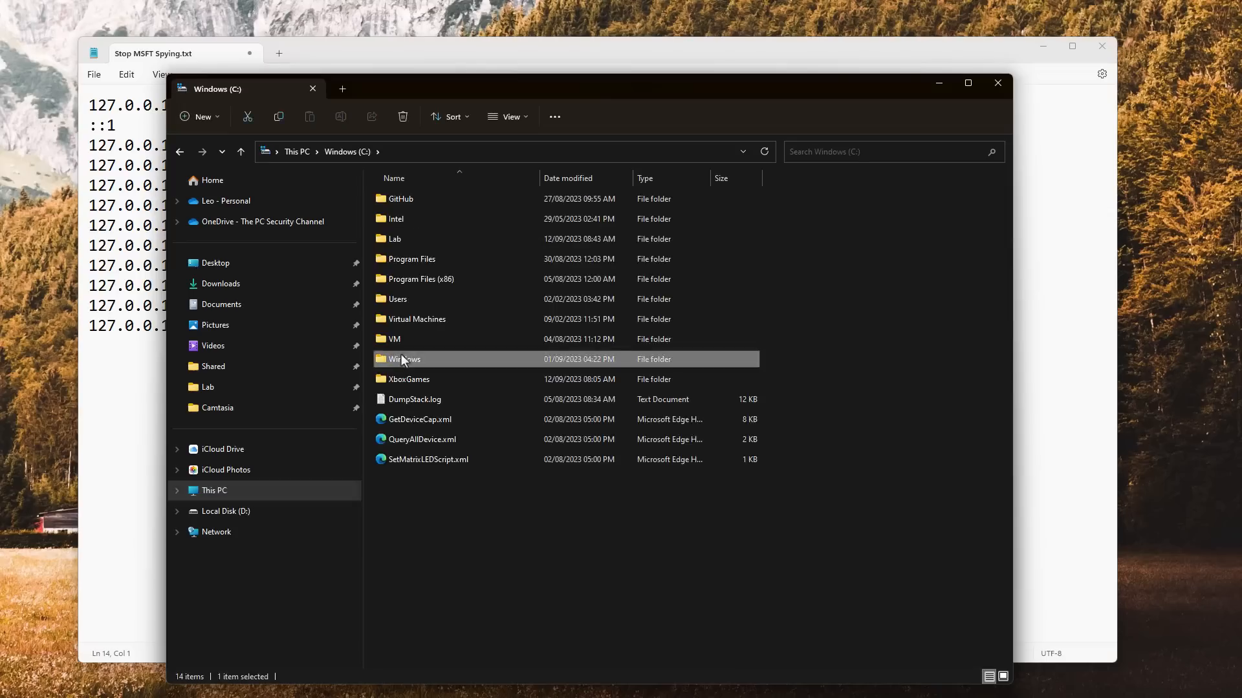
- Browse into Windows\System32\drivers\etc and open hosts with Notepad just once
double_click(405, 359)
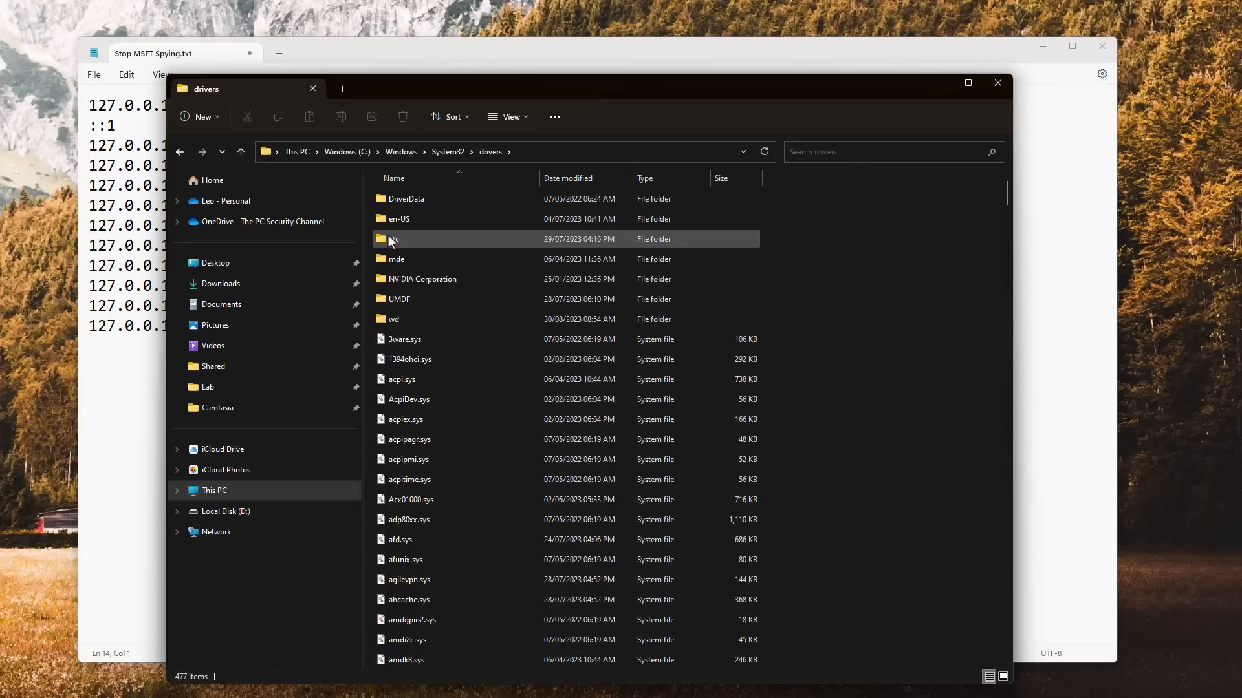
double_click(393, 240)
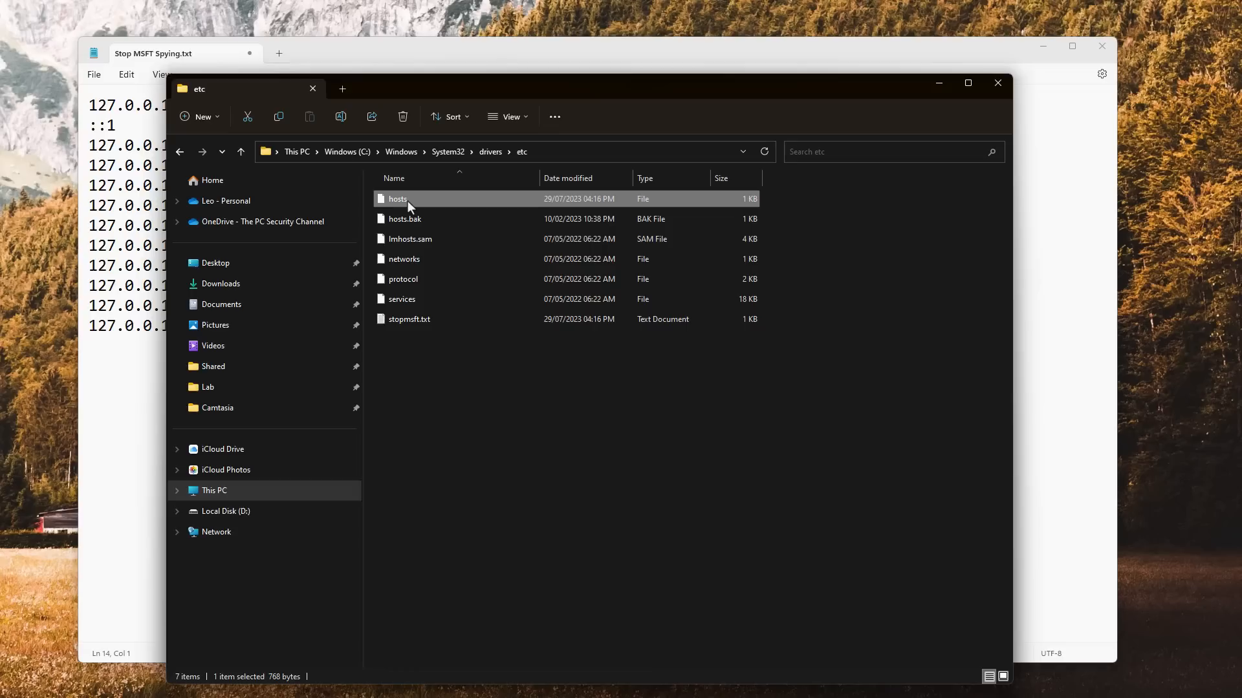
double_click(397, 199)
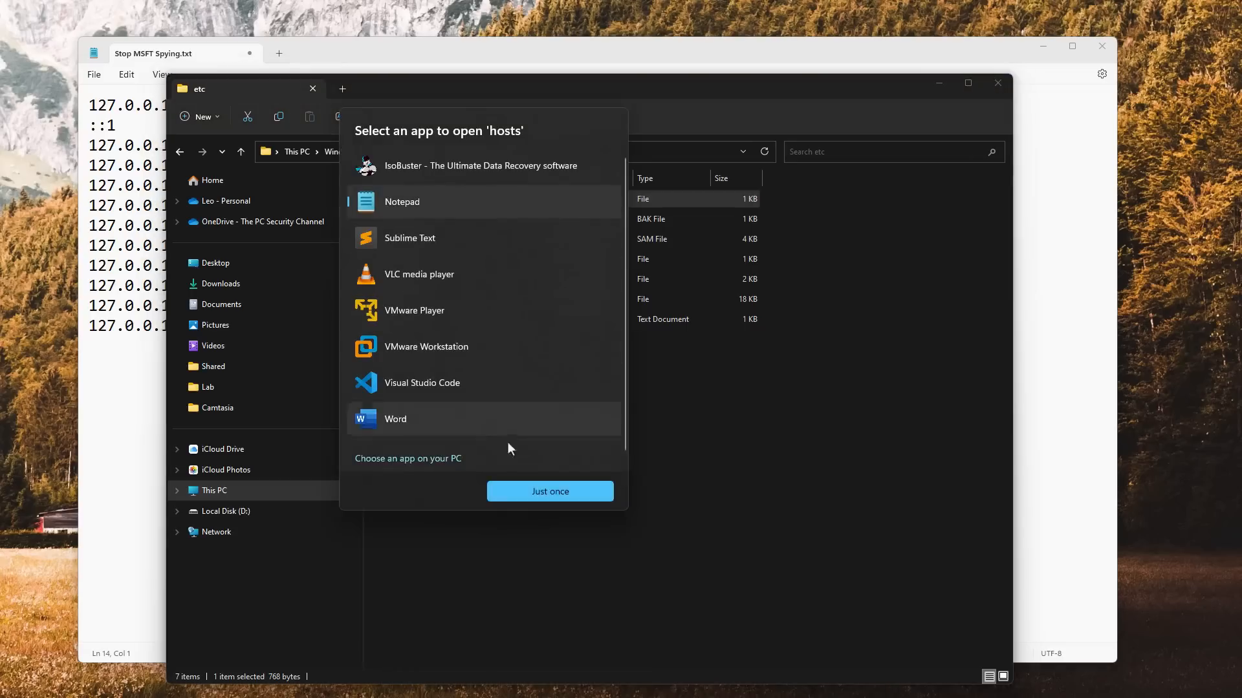
click(549, 491)
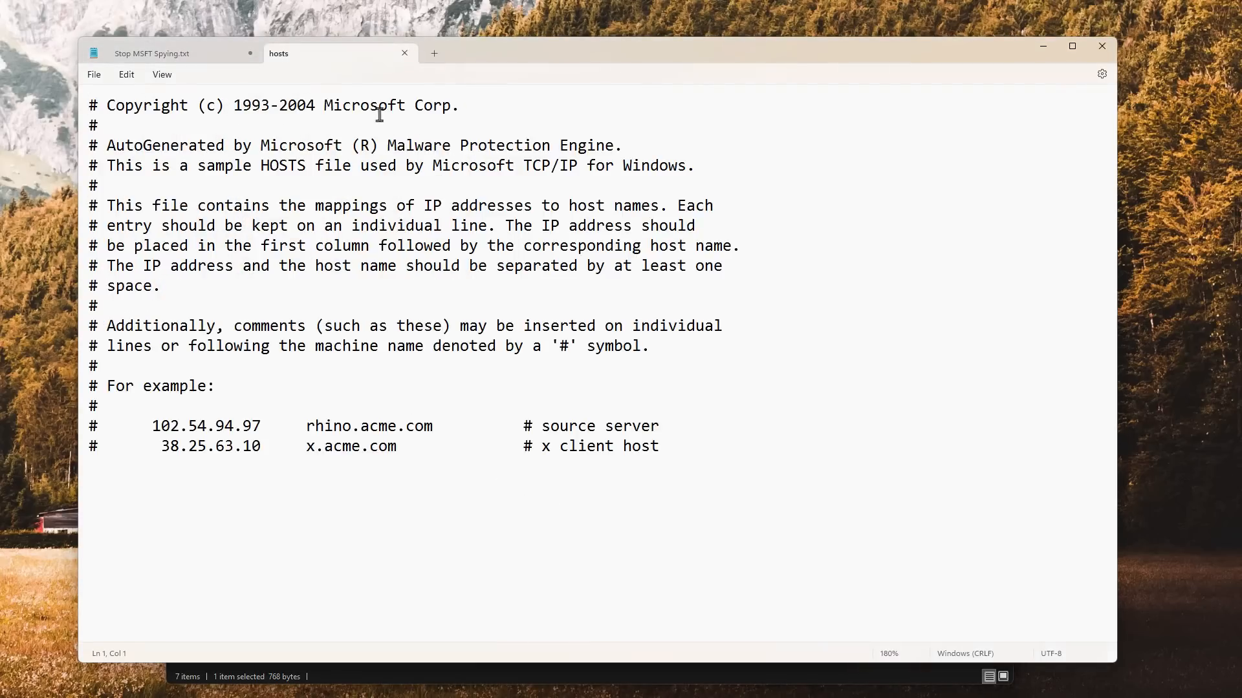
drag(200, 206, 473, 206)
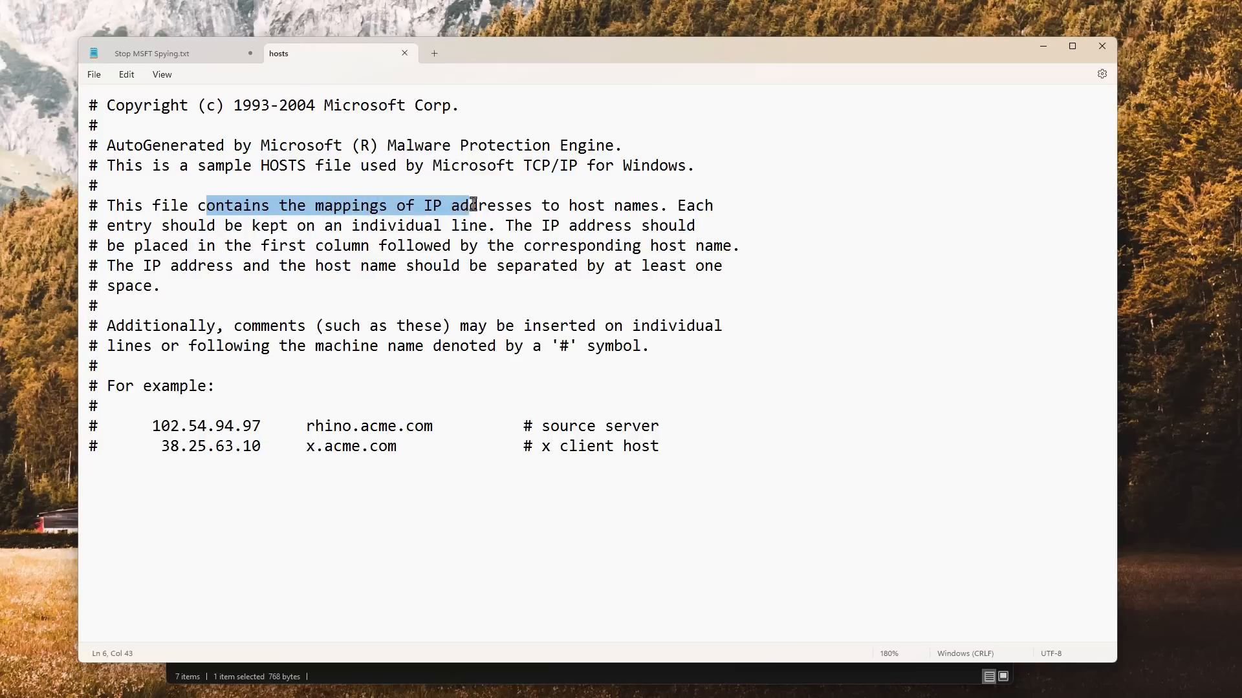
drag(475, 206, 578, 205)
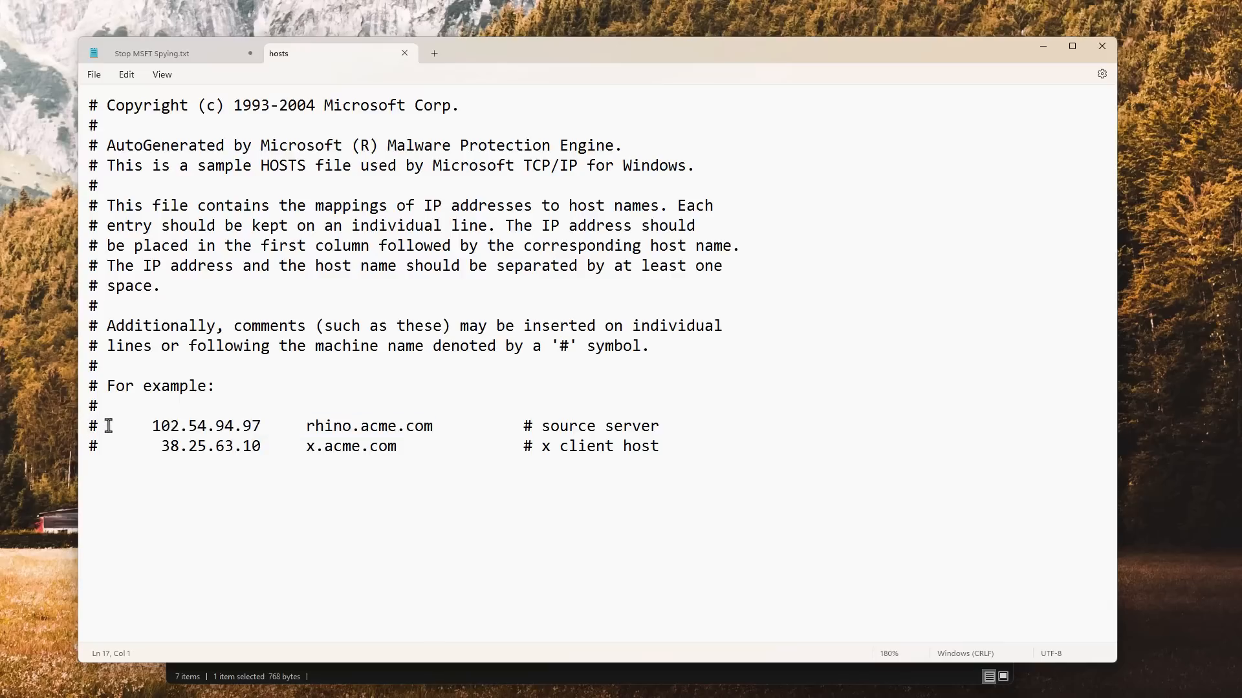
click(152, 426)
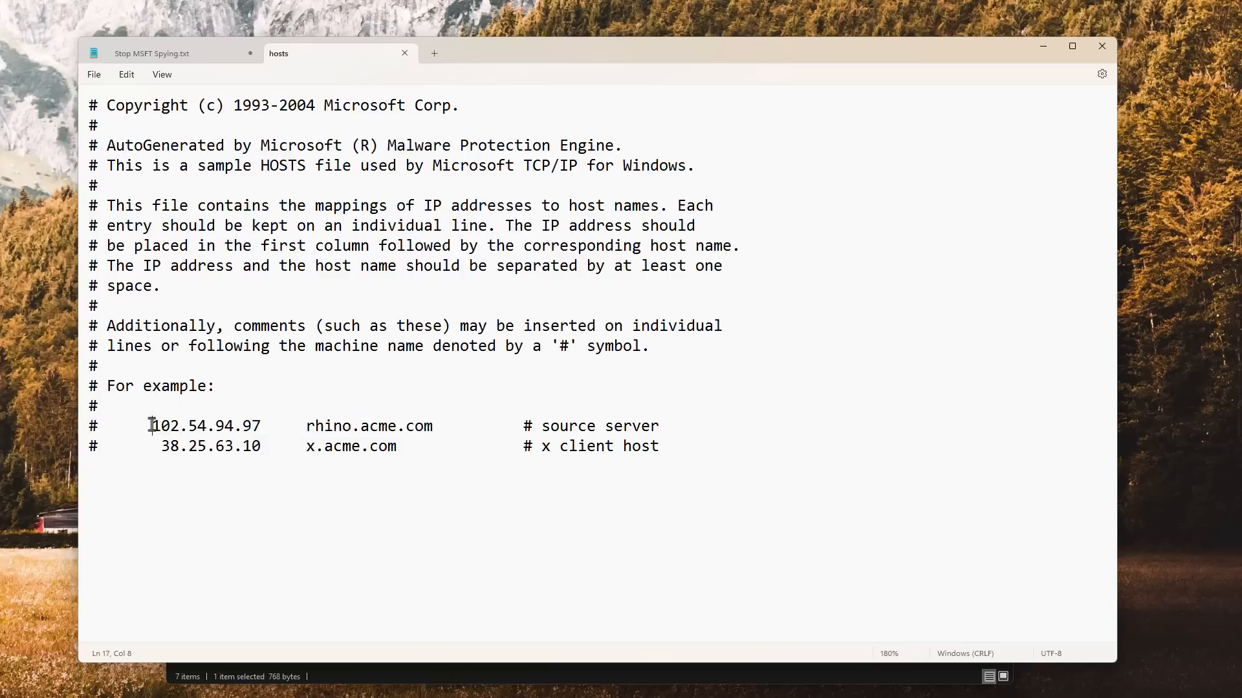
click(303, 426)
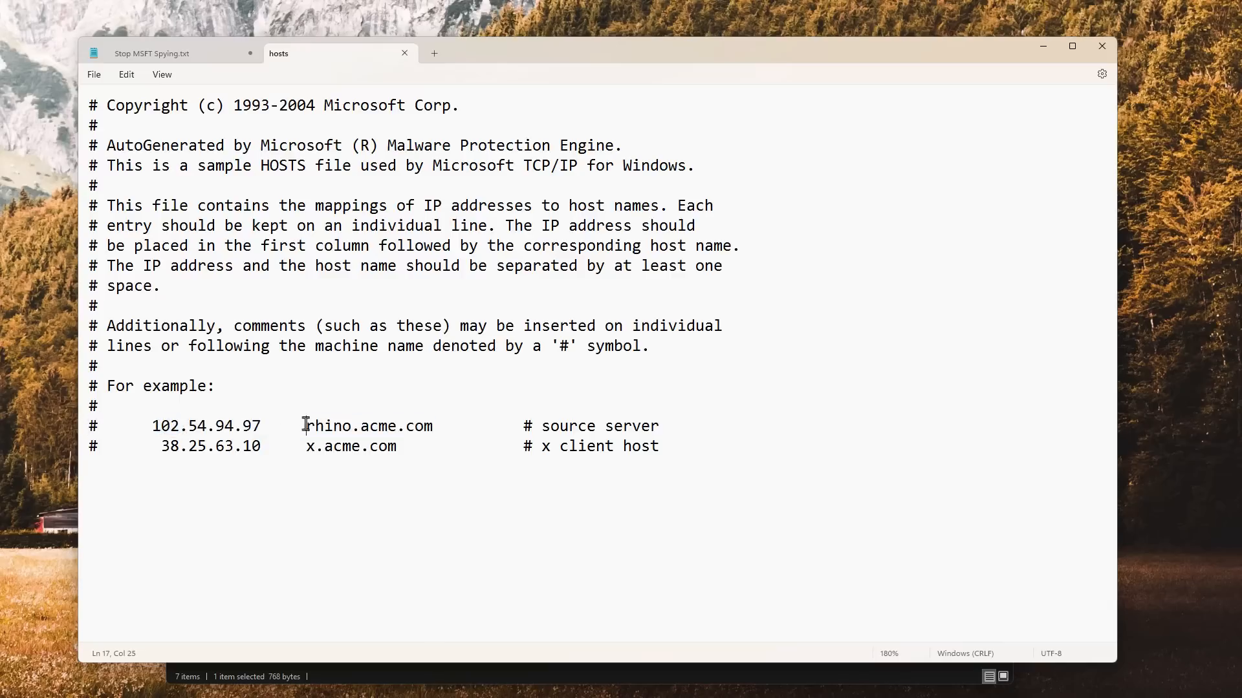
double_click(369, 426)
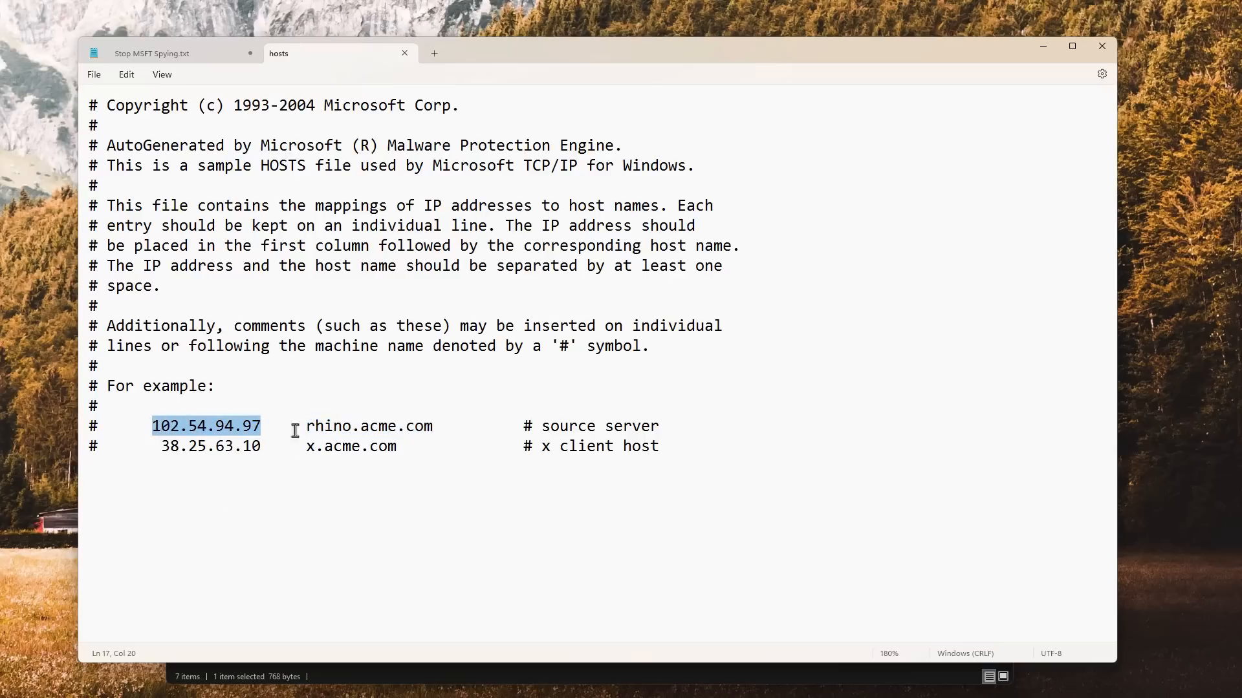
mouse_move(336, 426)
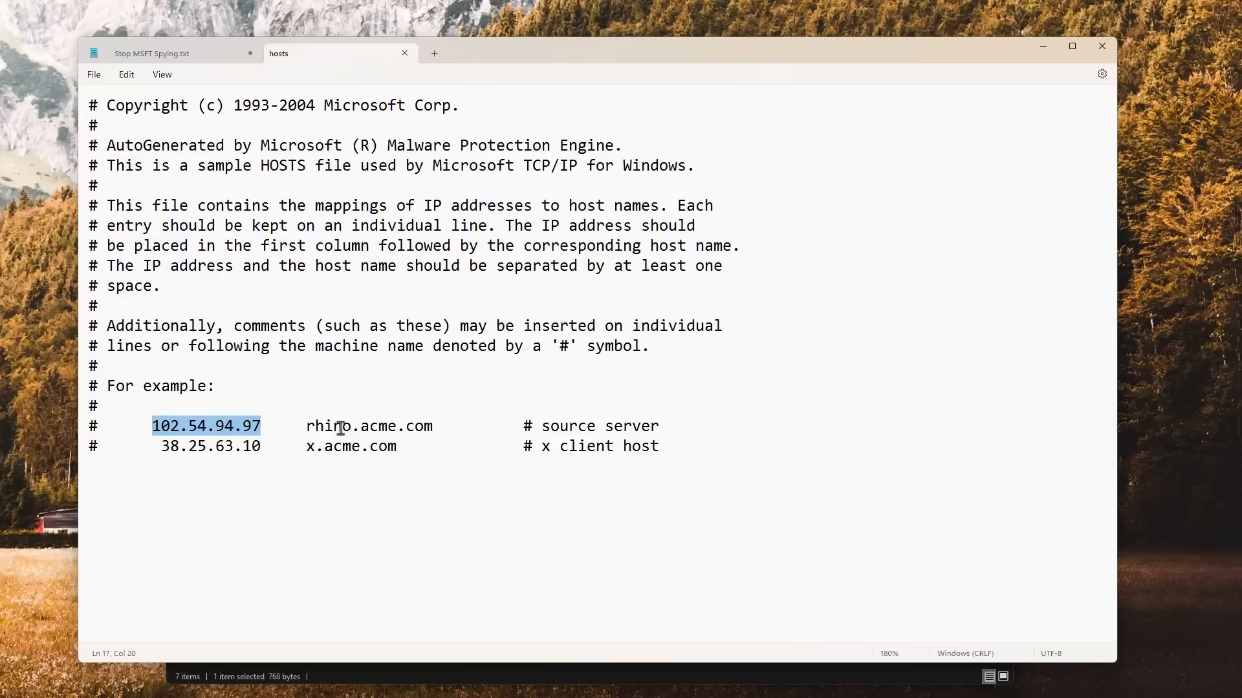
click(662, 447)
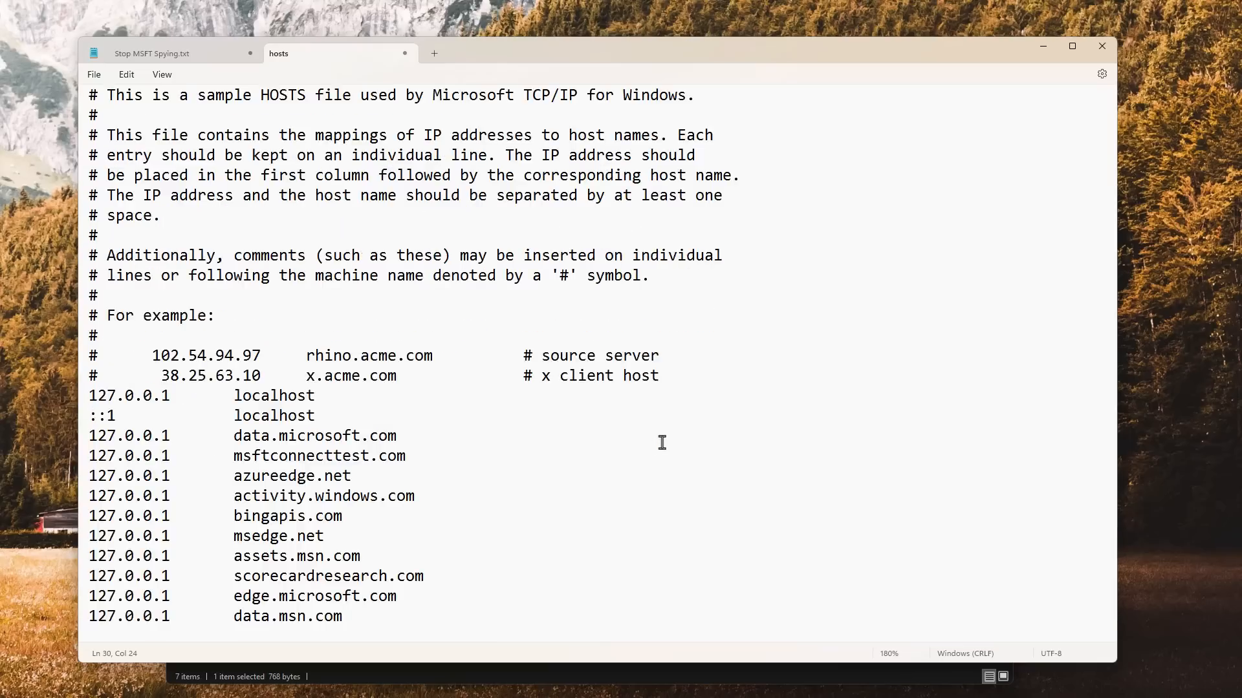
mouse_move(419, 388)
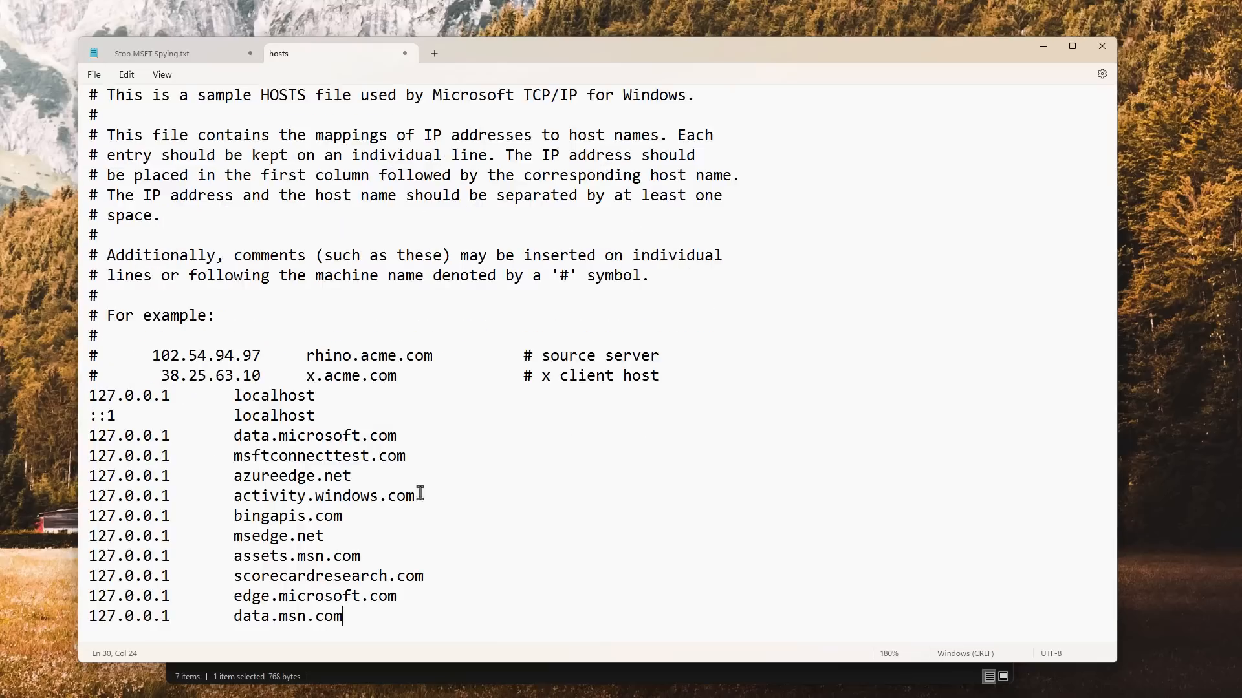
- Highlight the 127.0.0.1 address and msftconnecttest.com domain in the pasted hosts entries
double_click(315, 436)
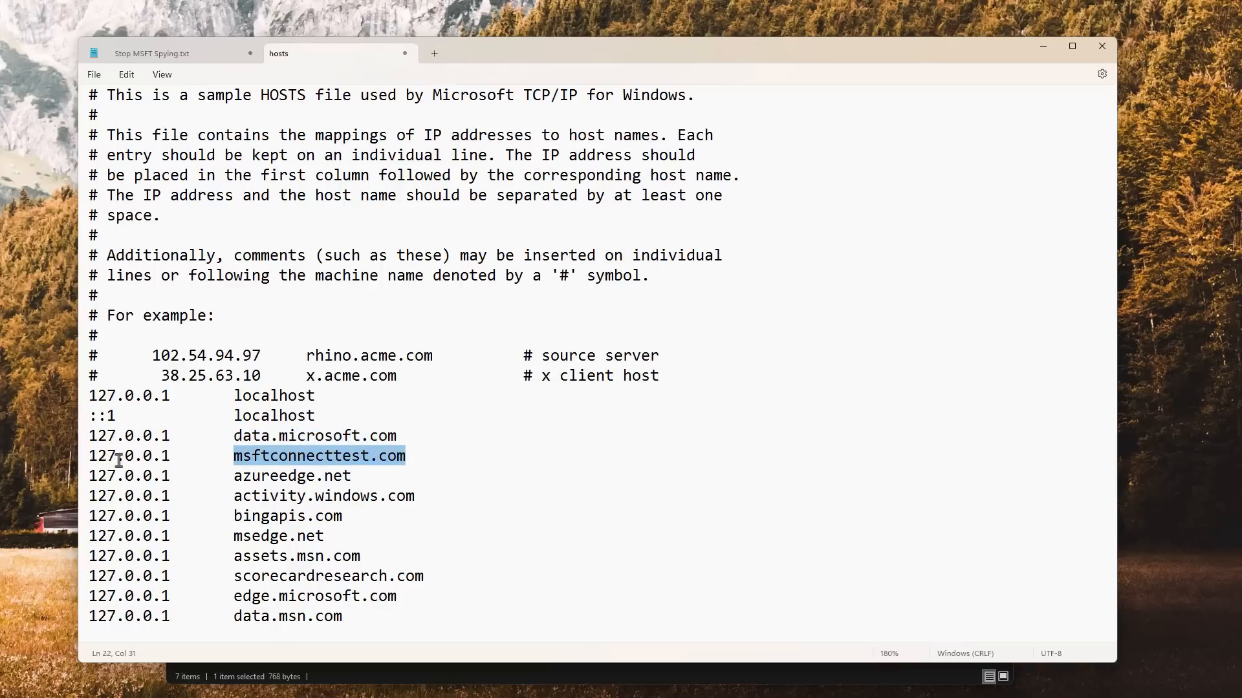
click(108, 455)
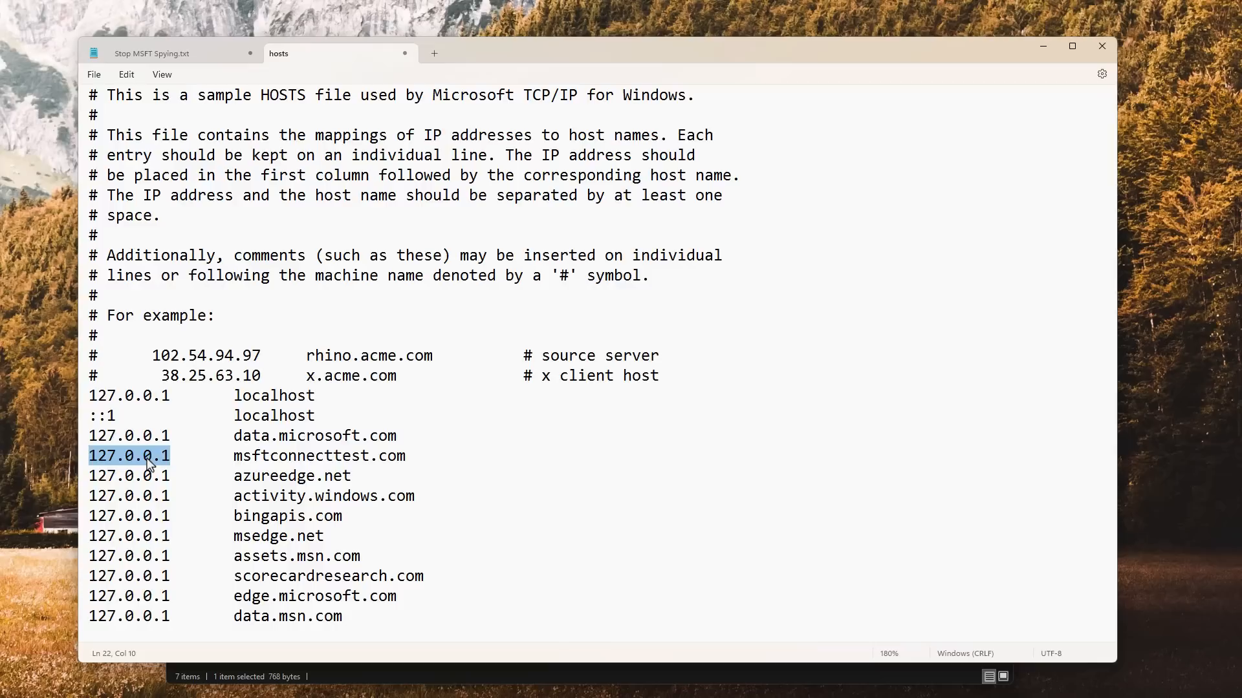
mouse_move(252, 476)
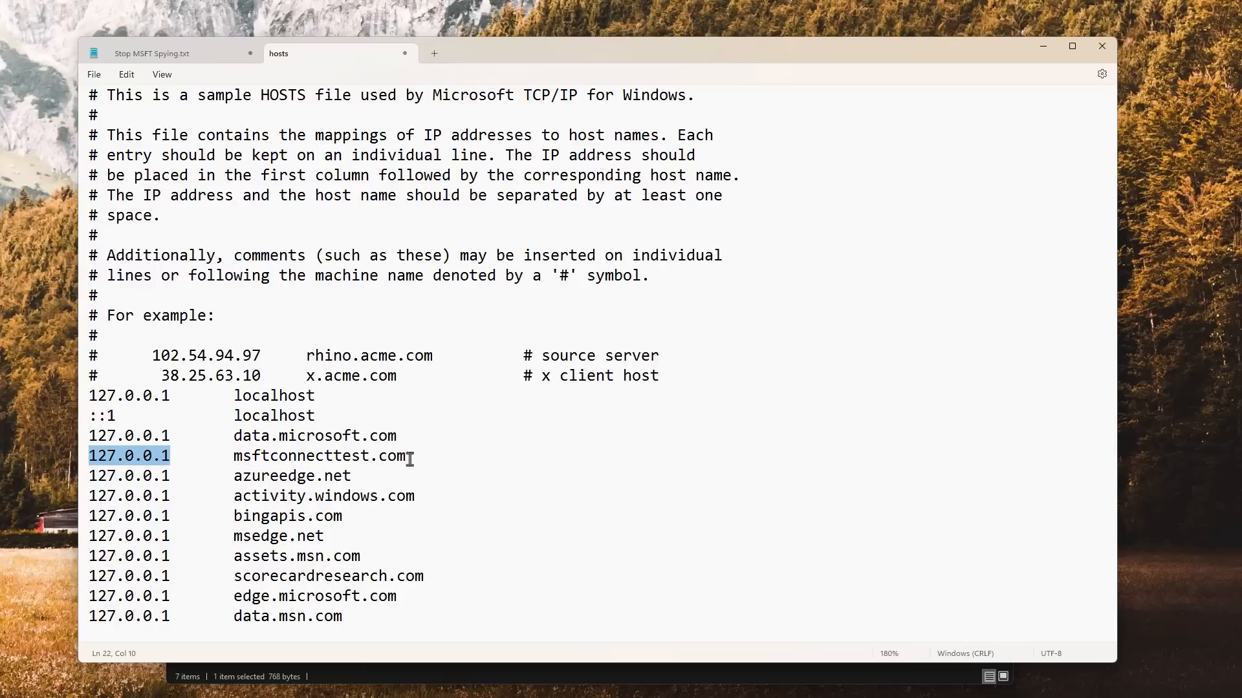
double_click(318, 455)
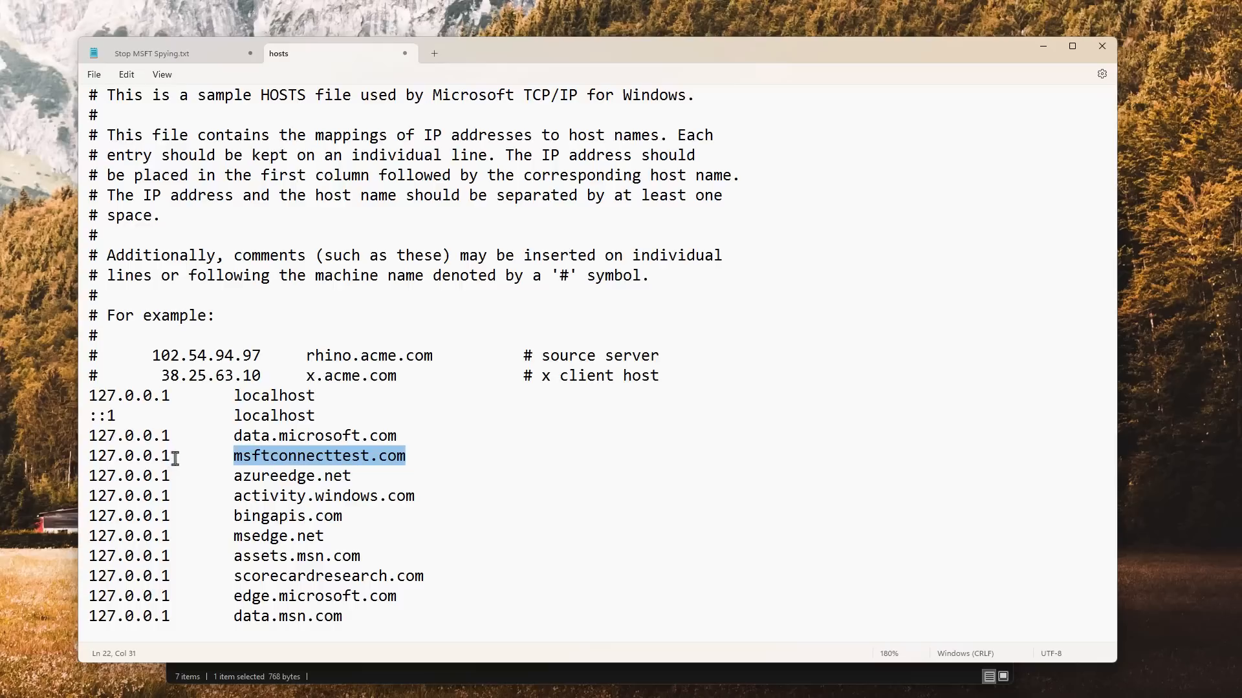
mouse_move(172, 463)
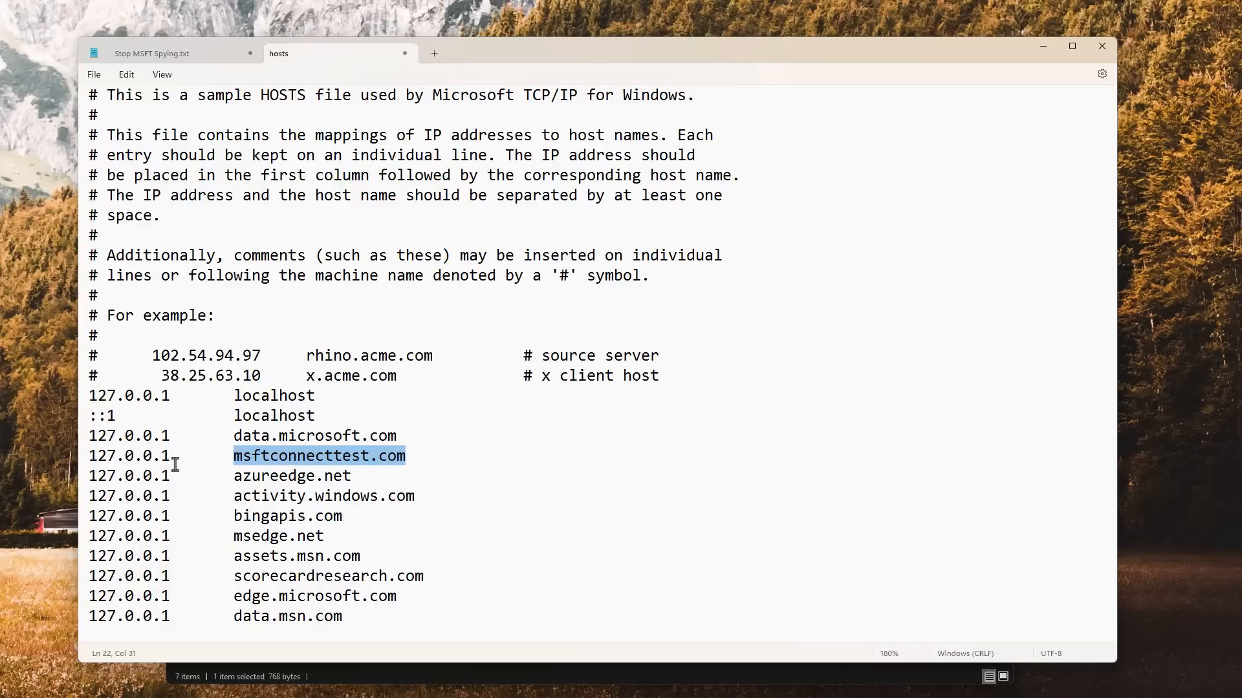
mouse_move(223, 468)
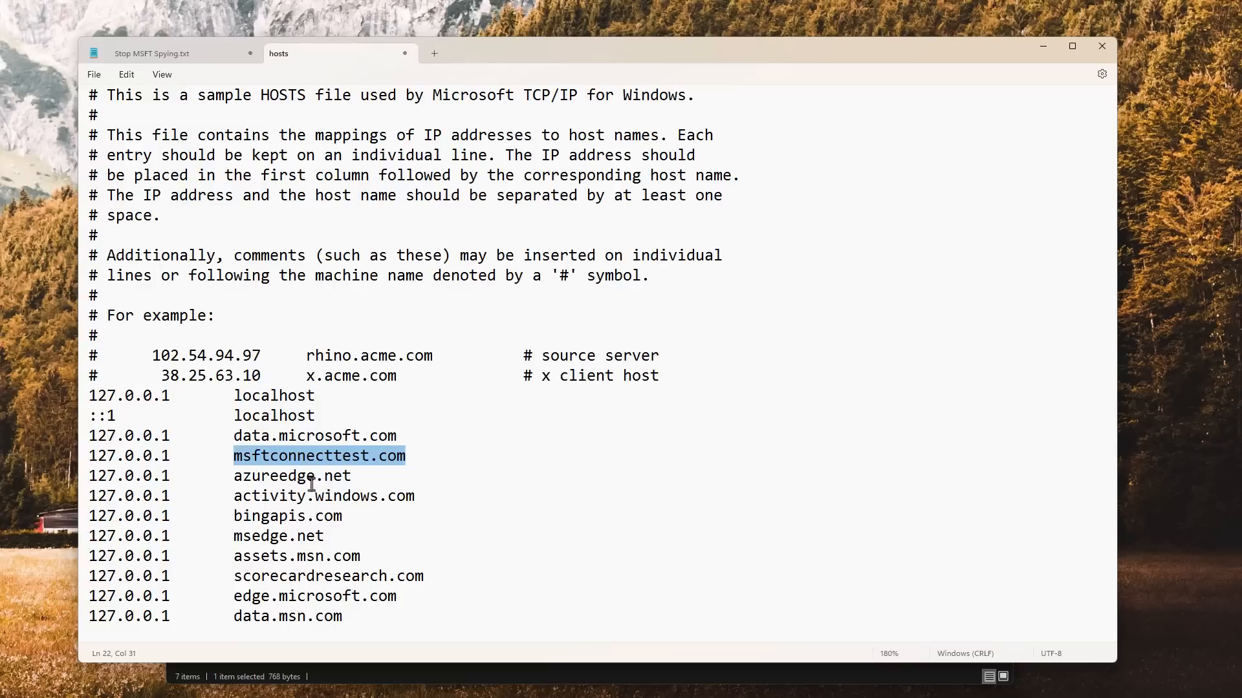
mouse_move(368, 436)
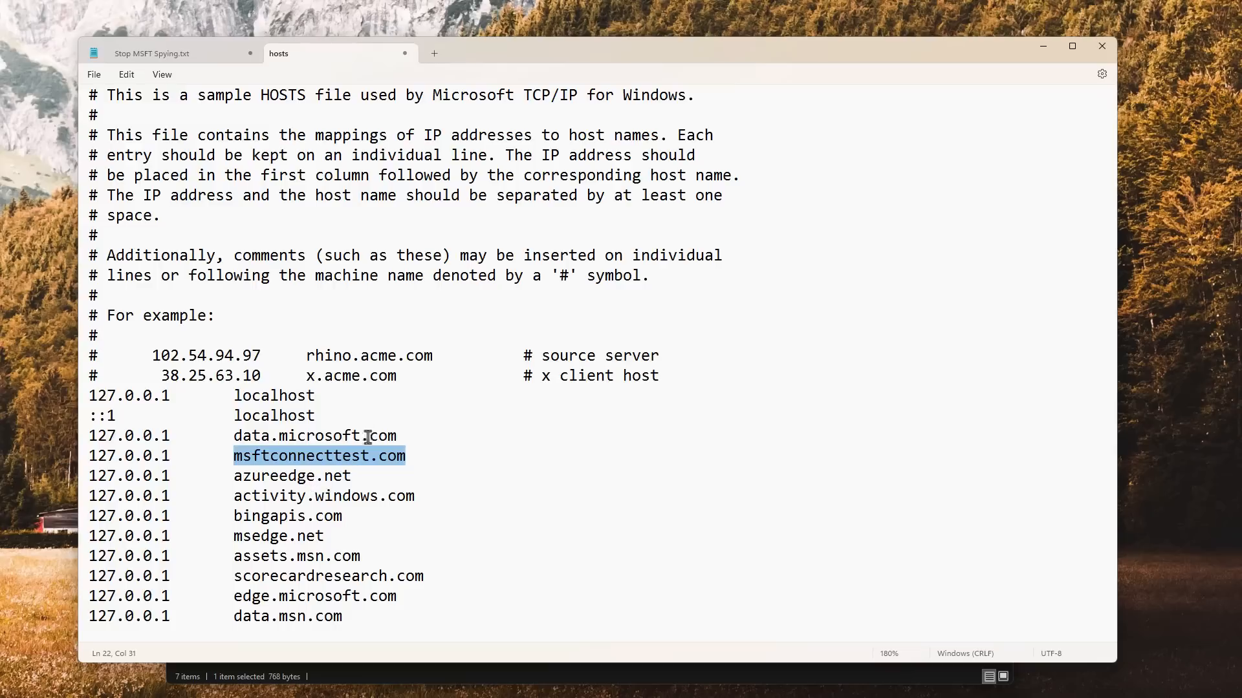
mouse_move(380, 375)
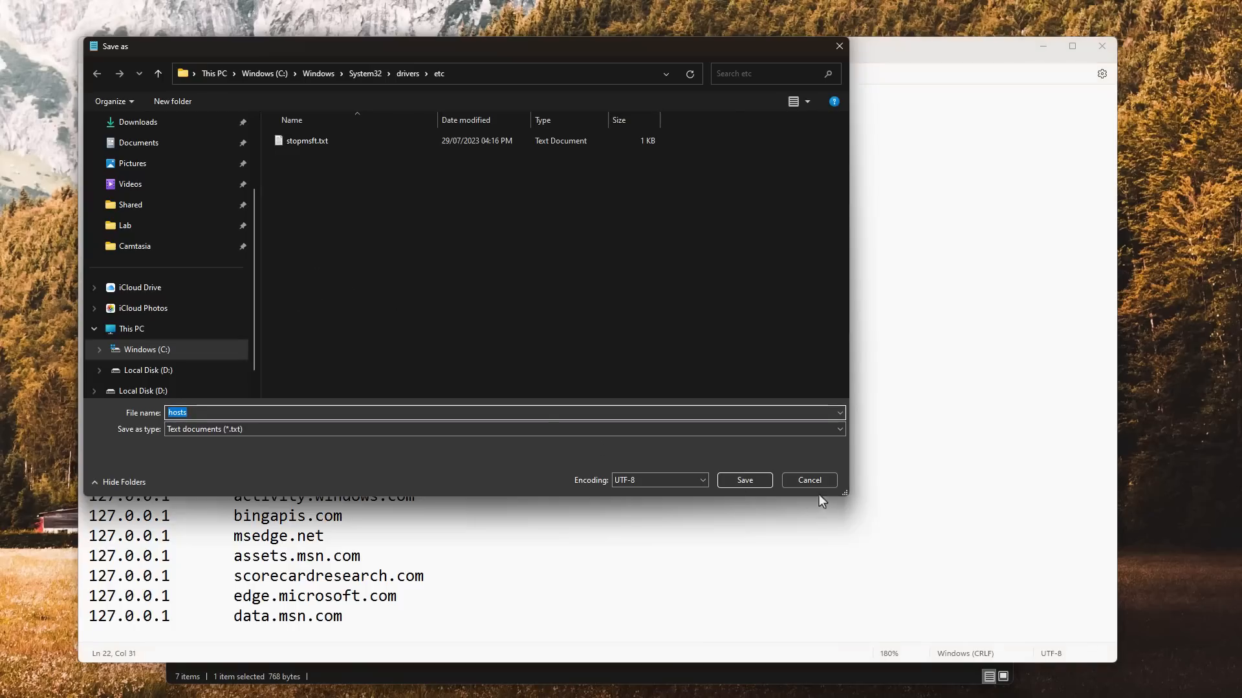
mouse_move(605, 443)
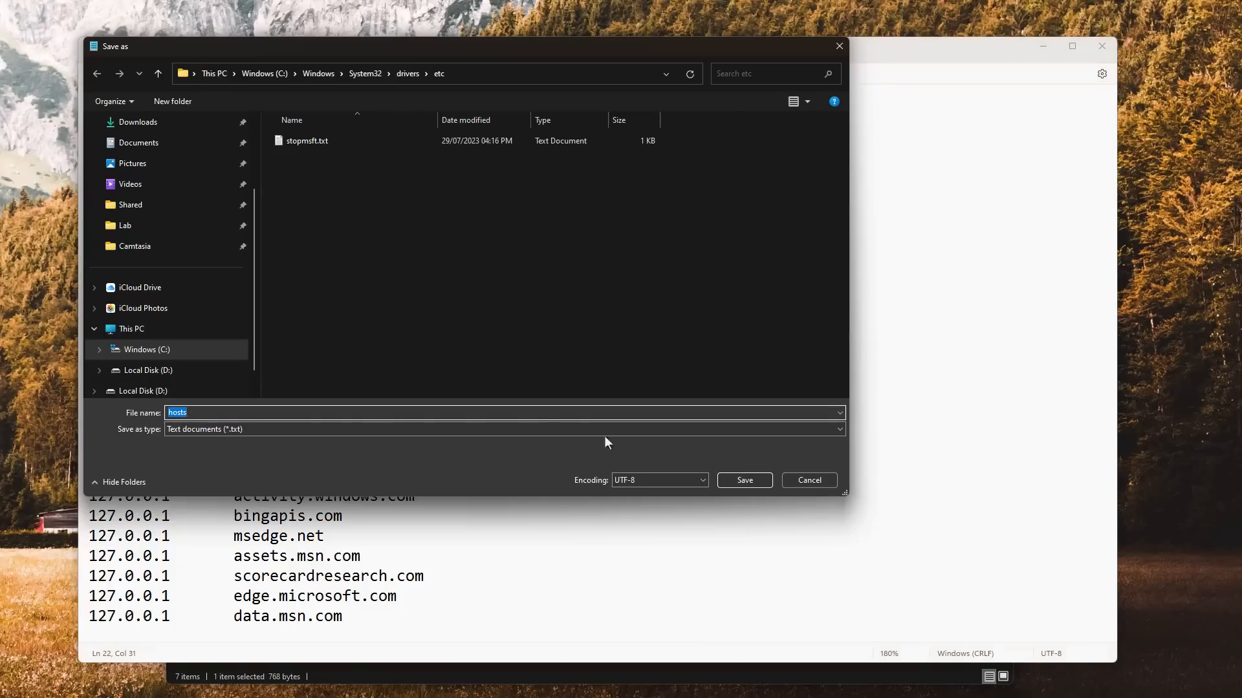
- Save as hosts, confirm replacing it, and acknowledge the permission-denied error
click(742, 479)
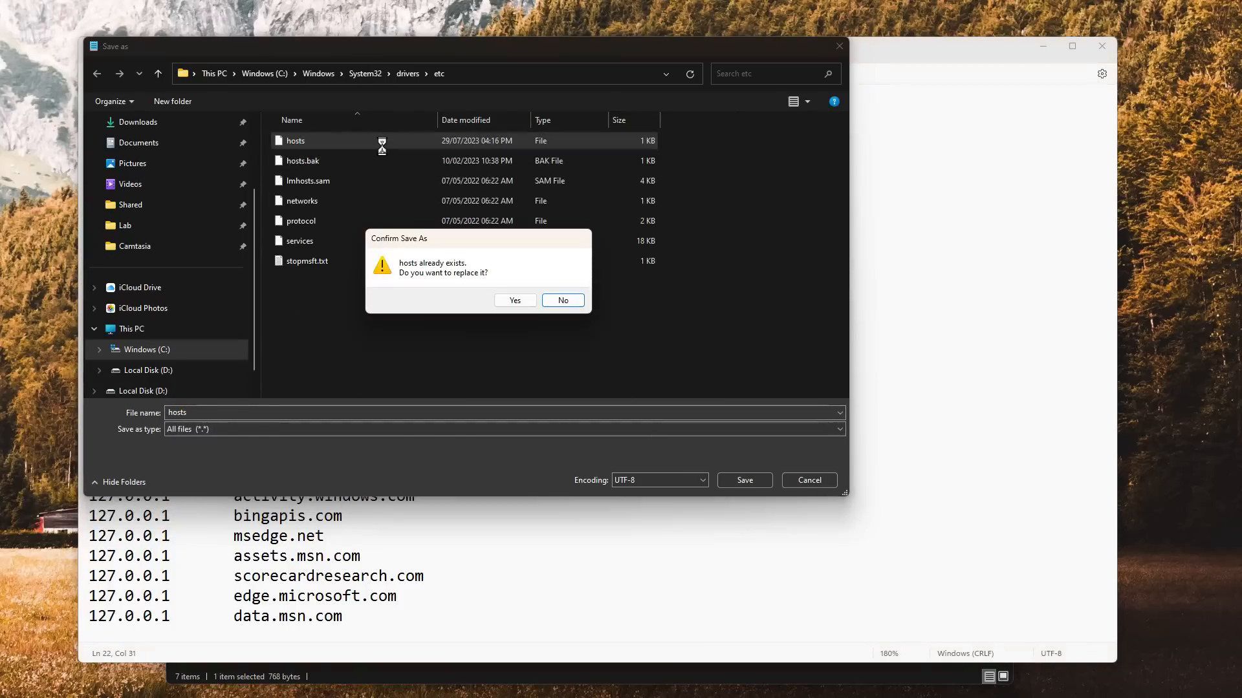
click(515, 300)
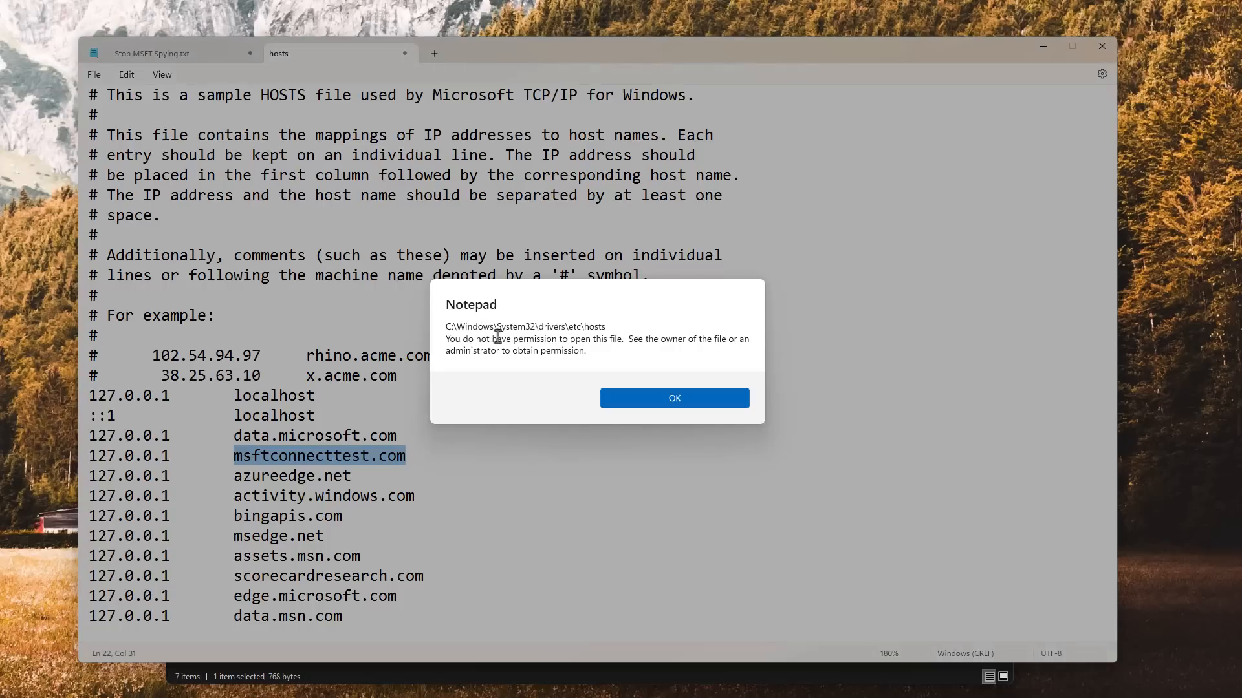
click(674, 397)
text(notepad)
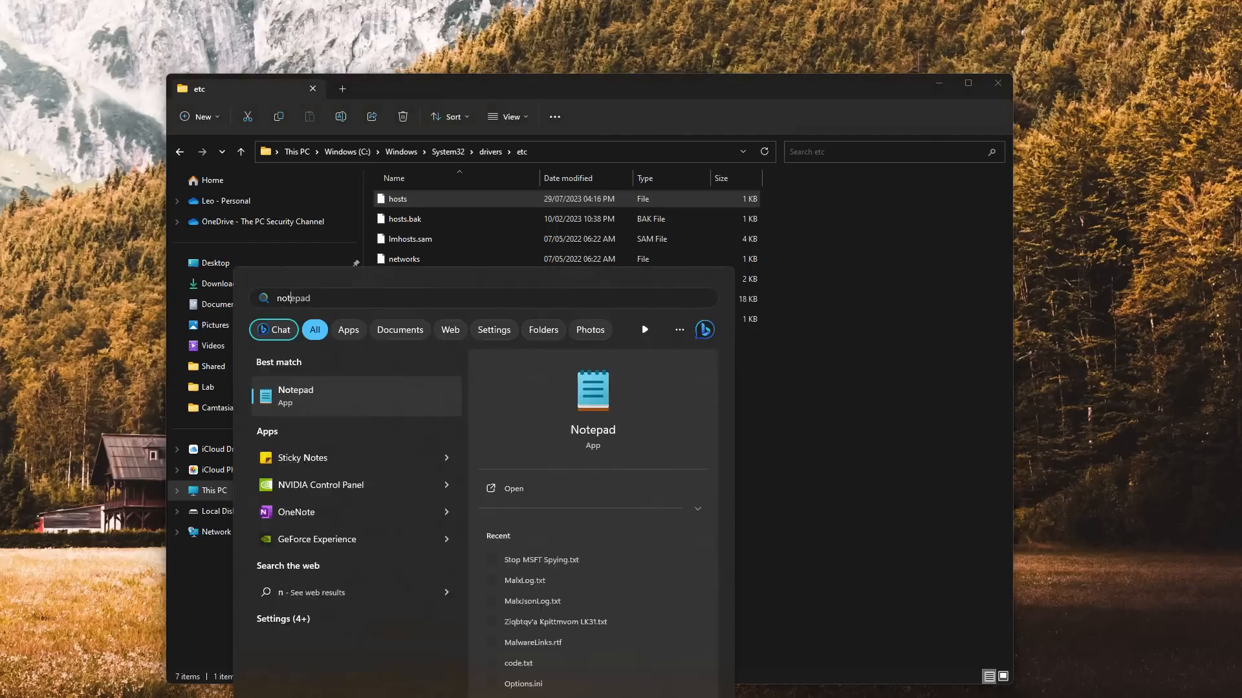
- Launch Notepad from the Start menu with Run as administrator
right_click(295, 396)
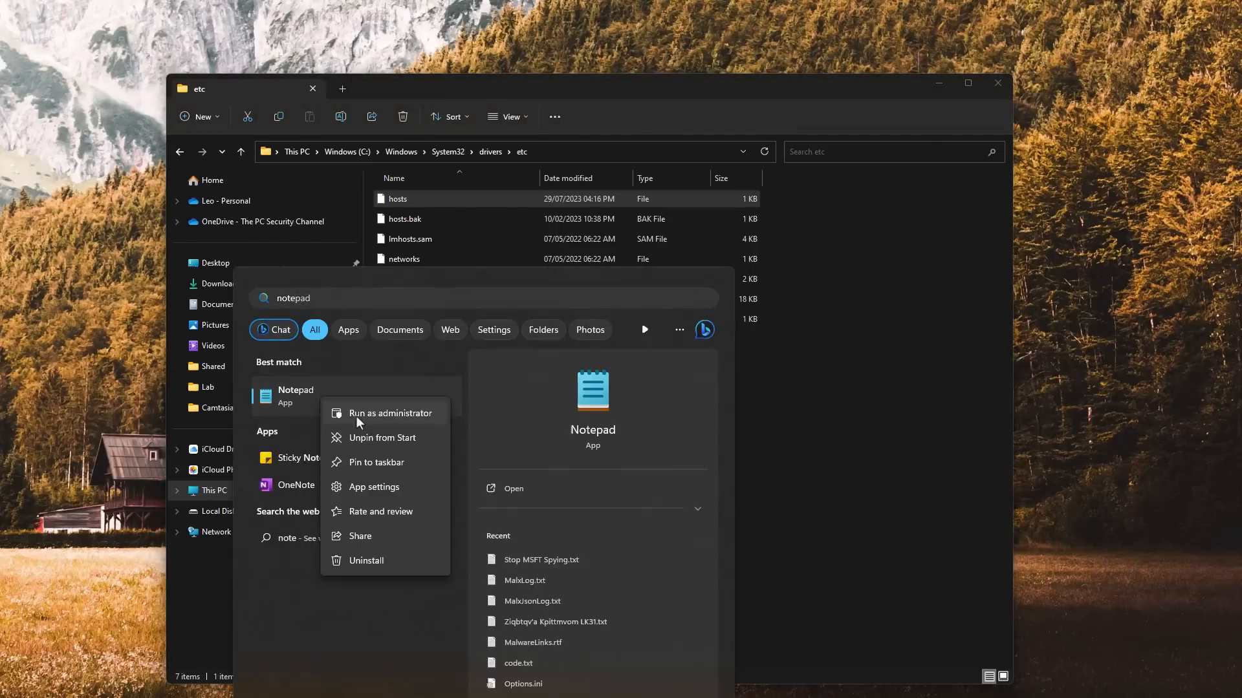
click(389, 413)
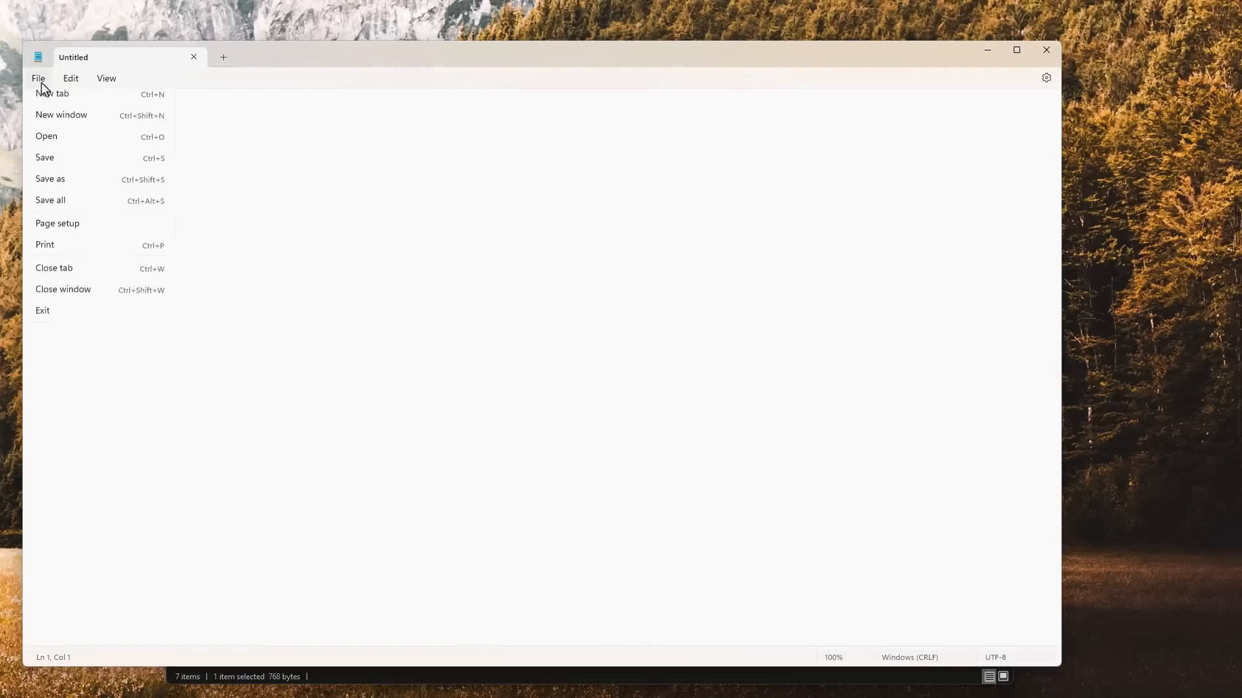
- Open the hosts file from etc with the file filter set to All files
click(47, 136)
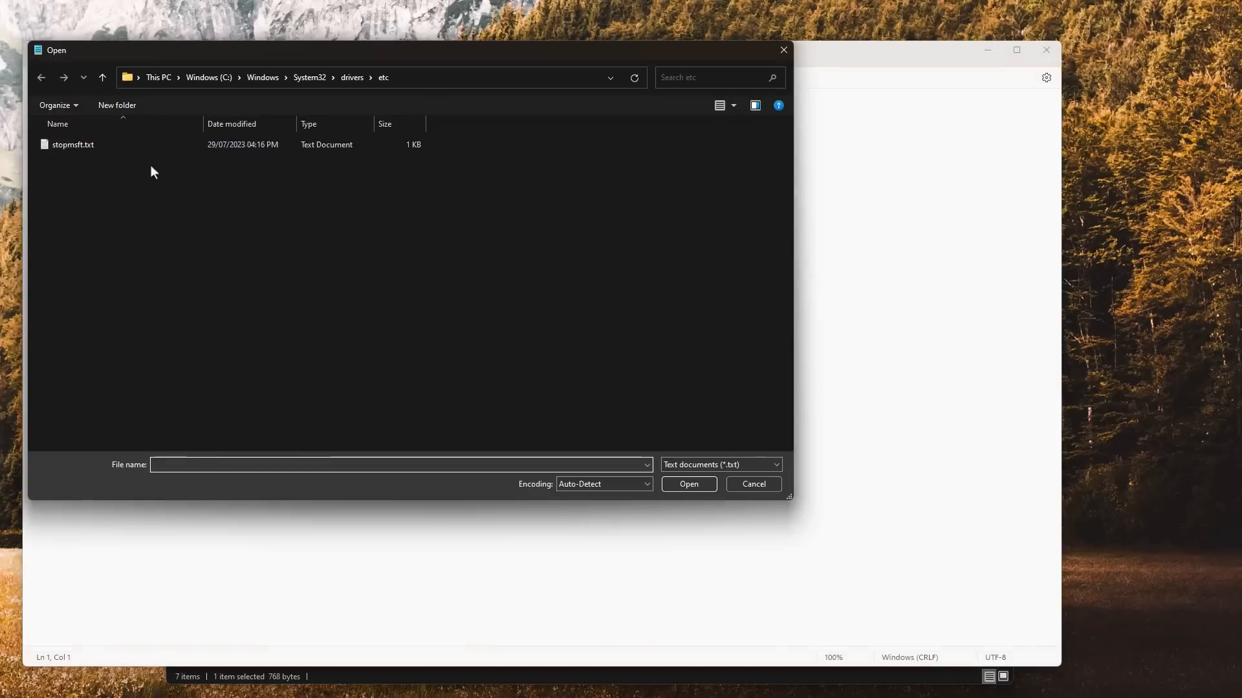
click(718, 464)
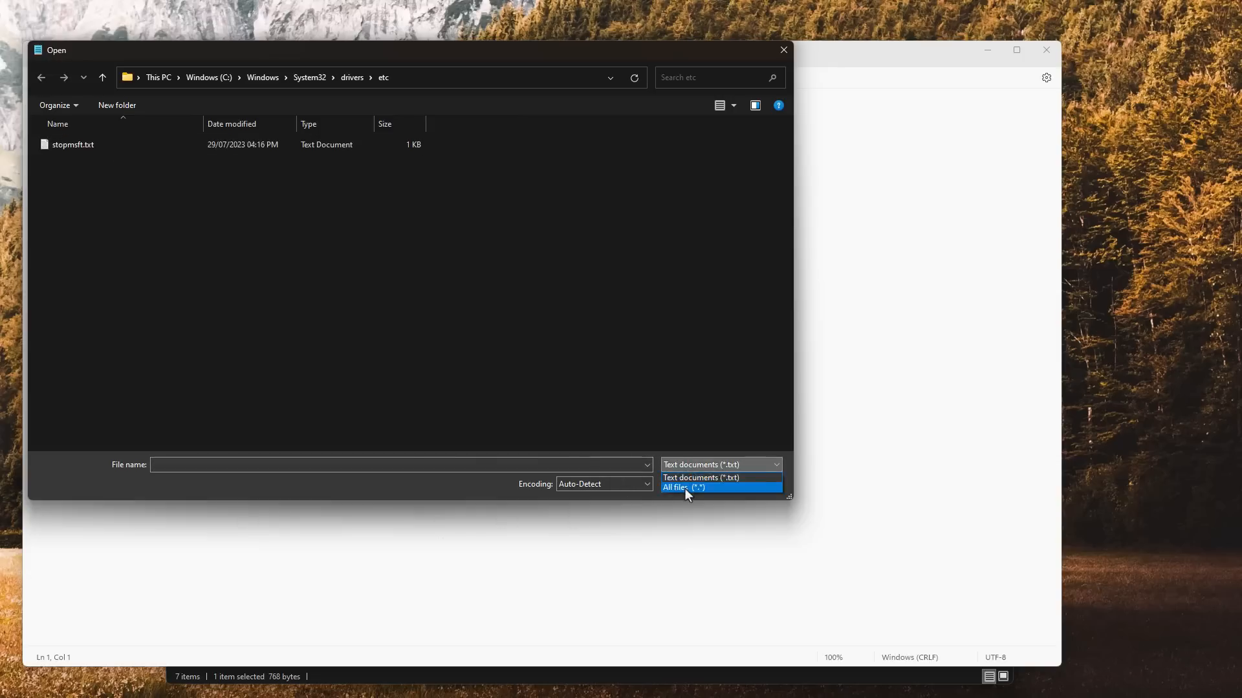
click(684, 488)
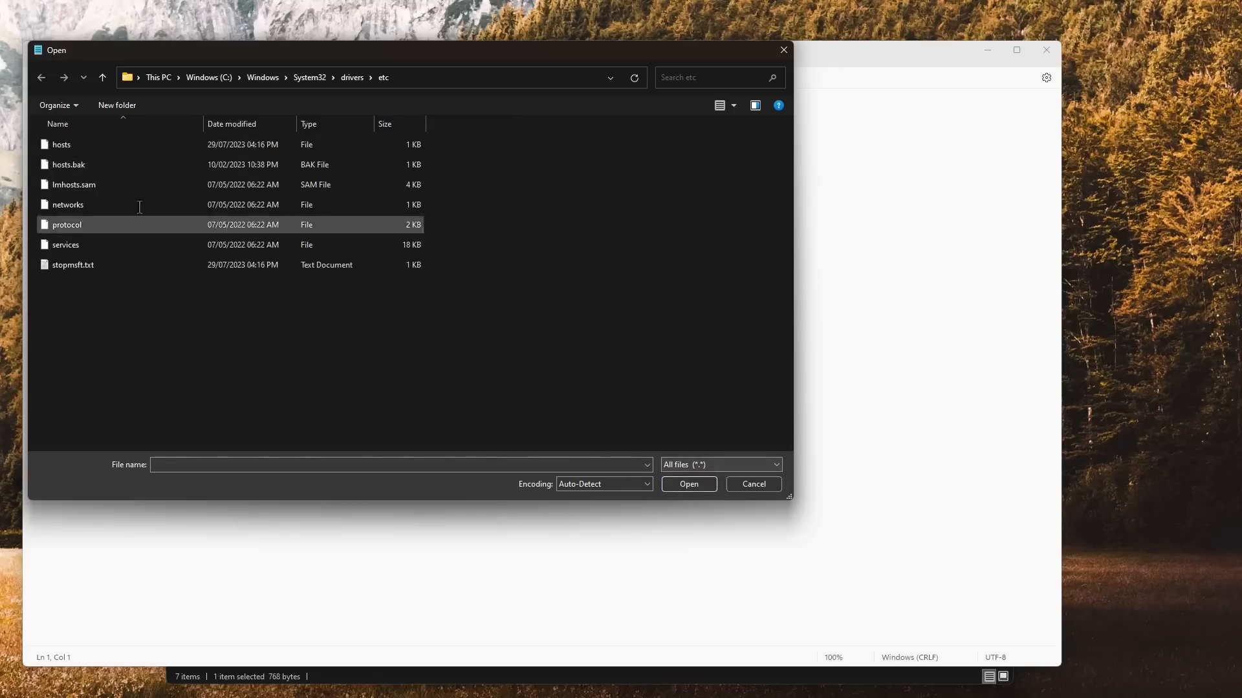
double_click(61, 143)
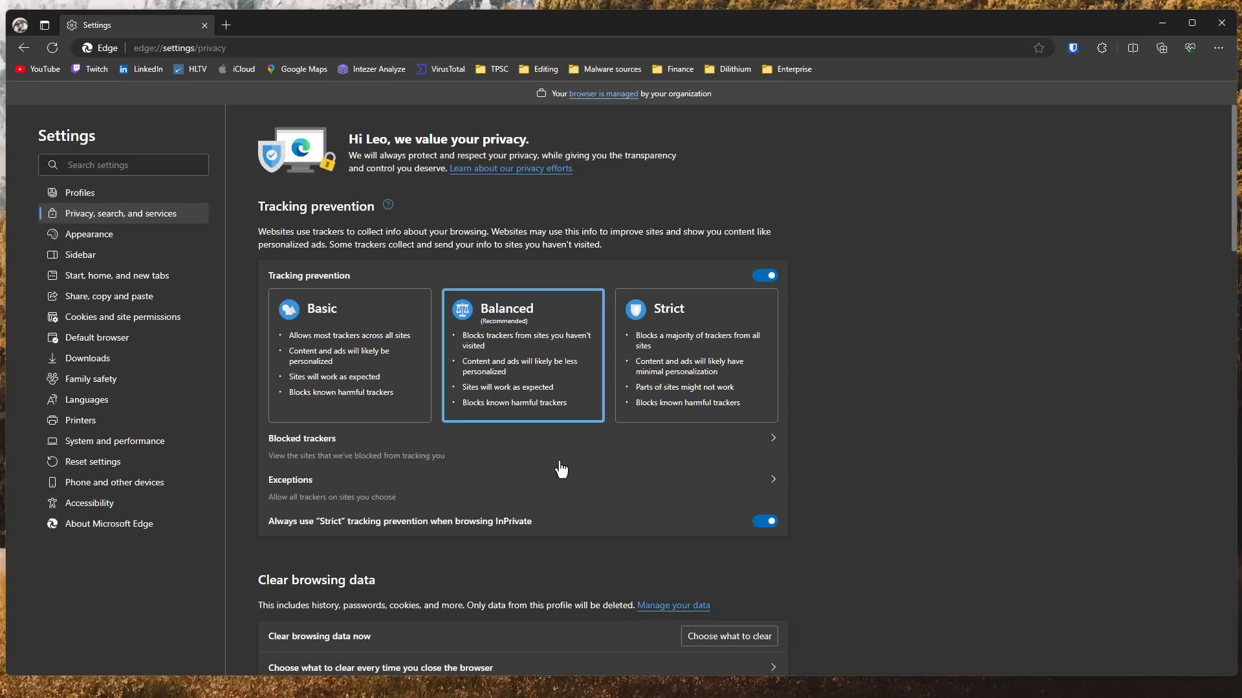
- Scroll through edge://settings/privacy and enter bing.com in the address bar
scroll(down, 3)
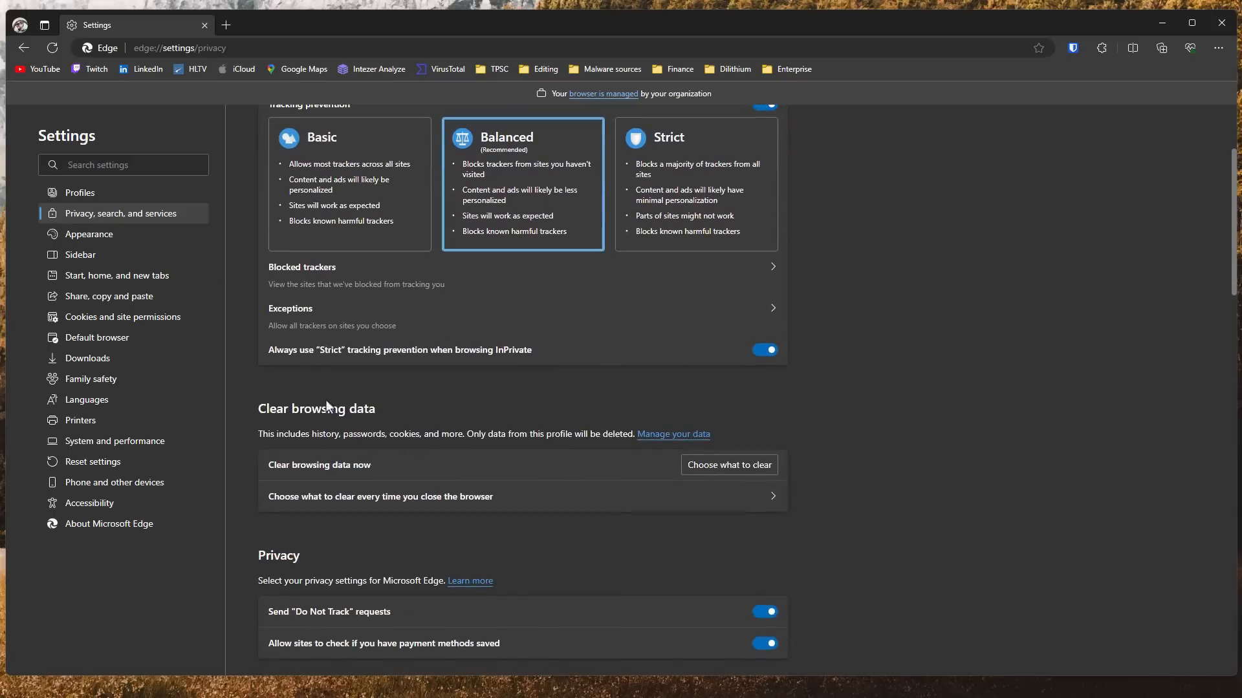
text(bing.co)
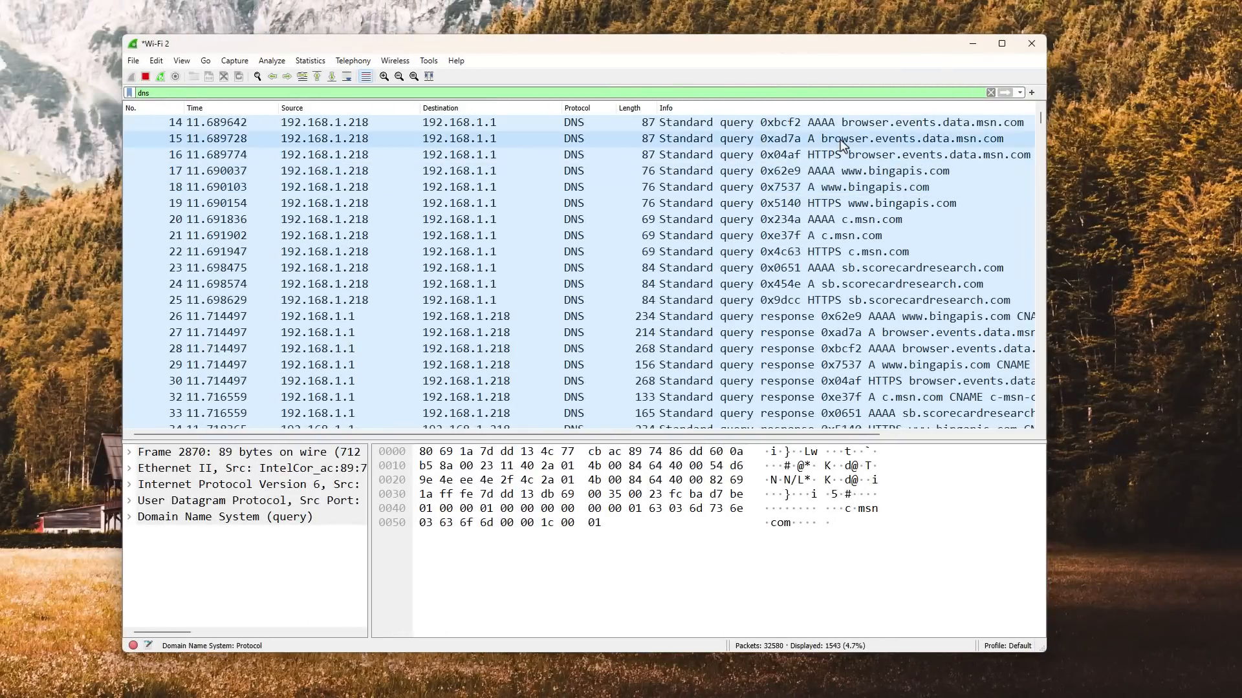
- Inspect the captured DNS Standard query for browser.events.data.msn.com
click(832, 268)
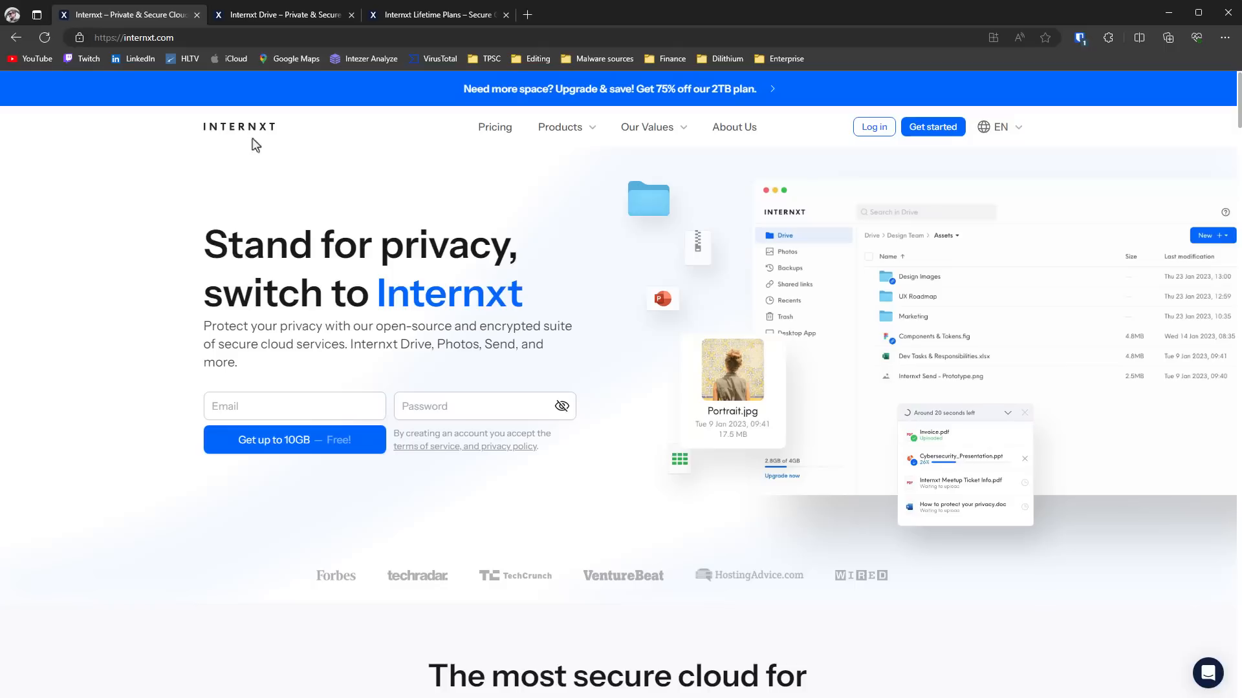
mouse_move(251, 146)
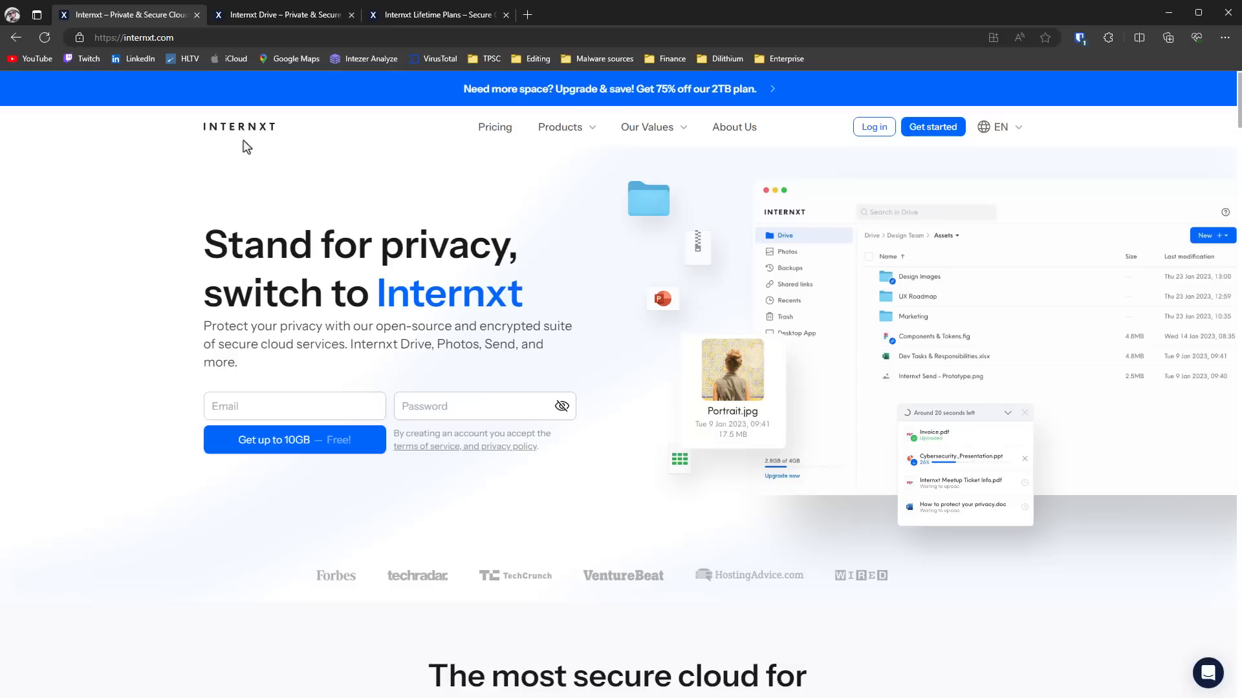
- Show the Internxt Lifetime Plans page with one-time 2TB, 5TB and 10TB prices
click(293, 405)
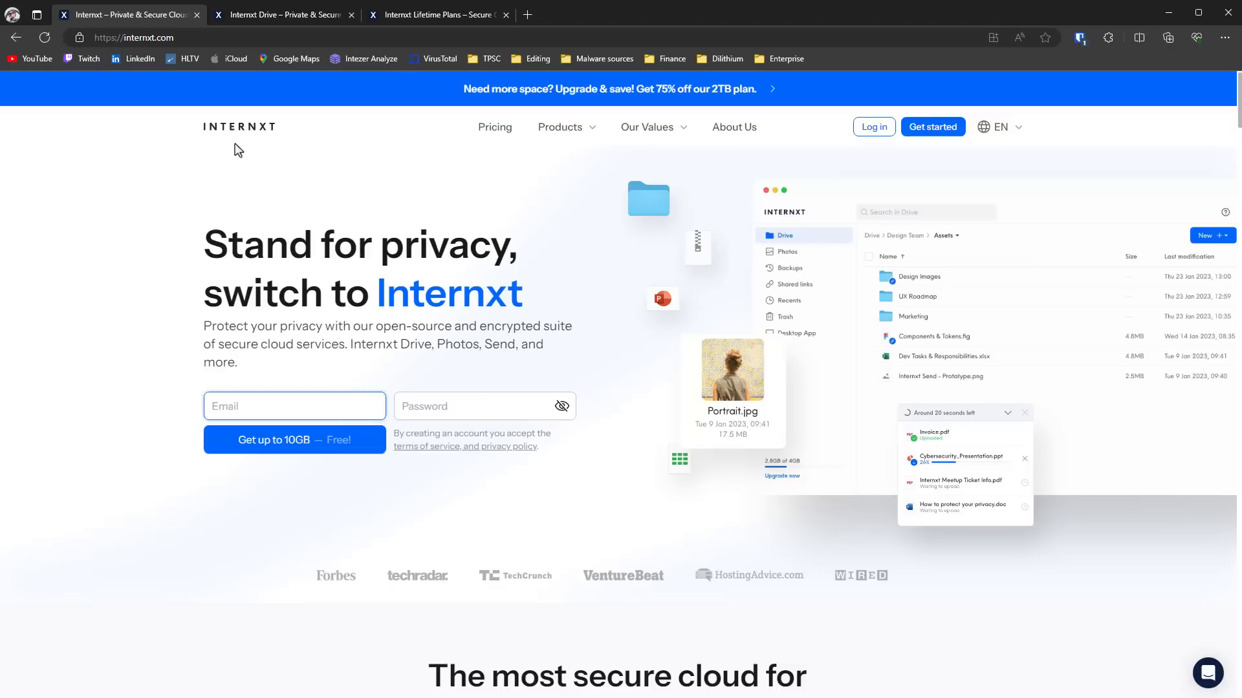
click(294, 440)
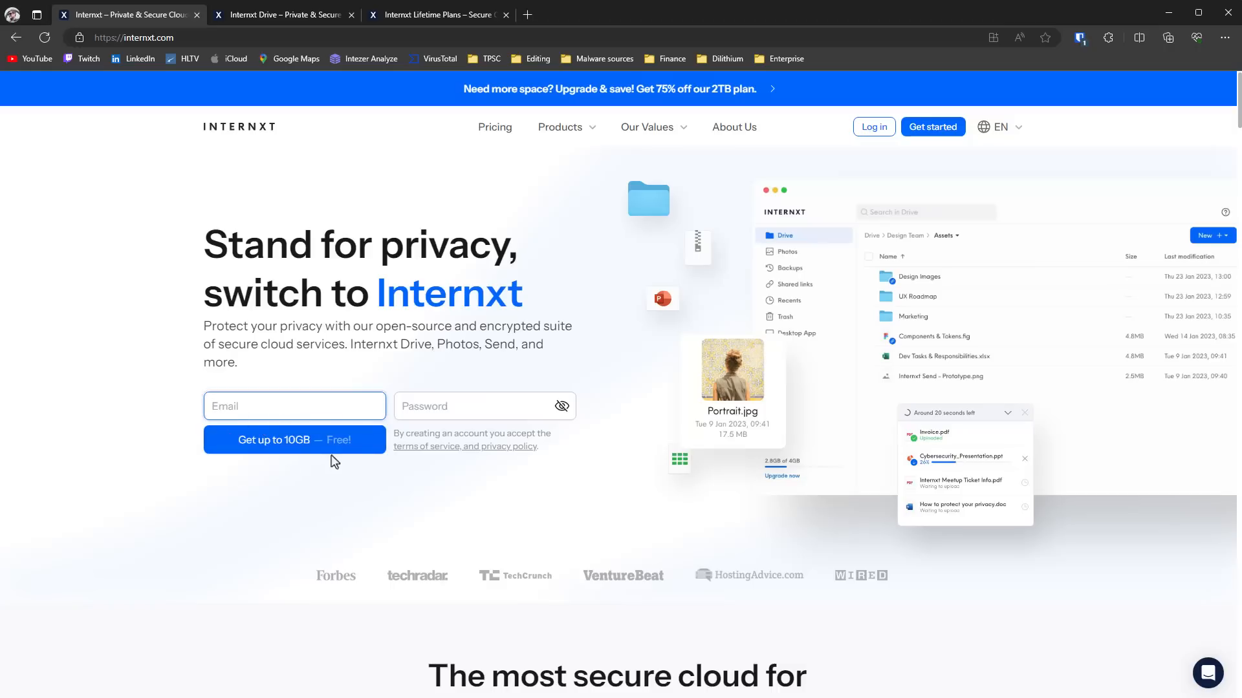
click(438, 15)
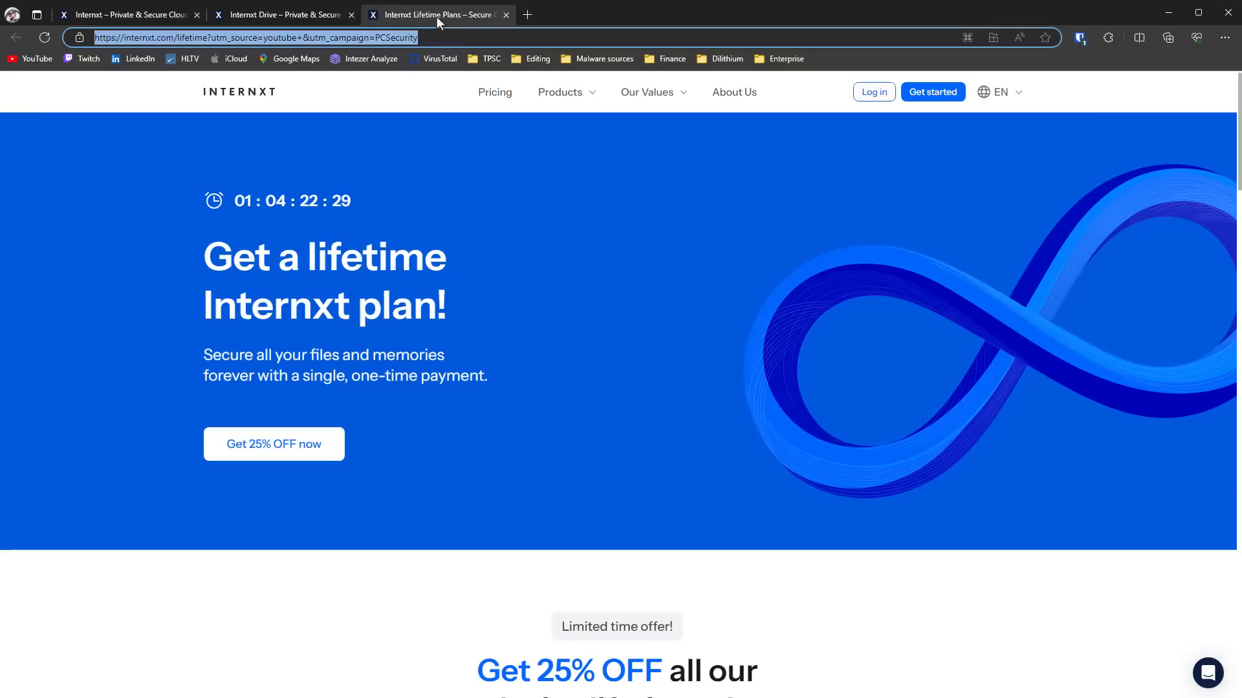
mouse_move(442, 233)
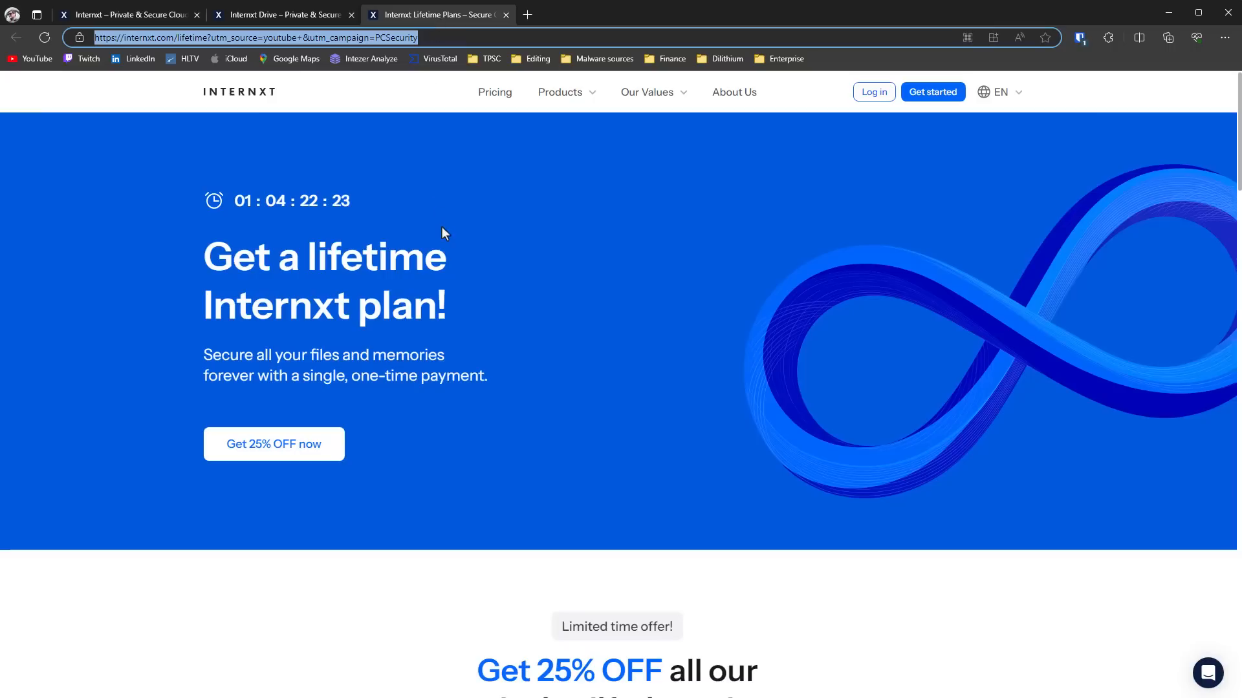
scroll(down, 3)
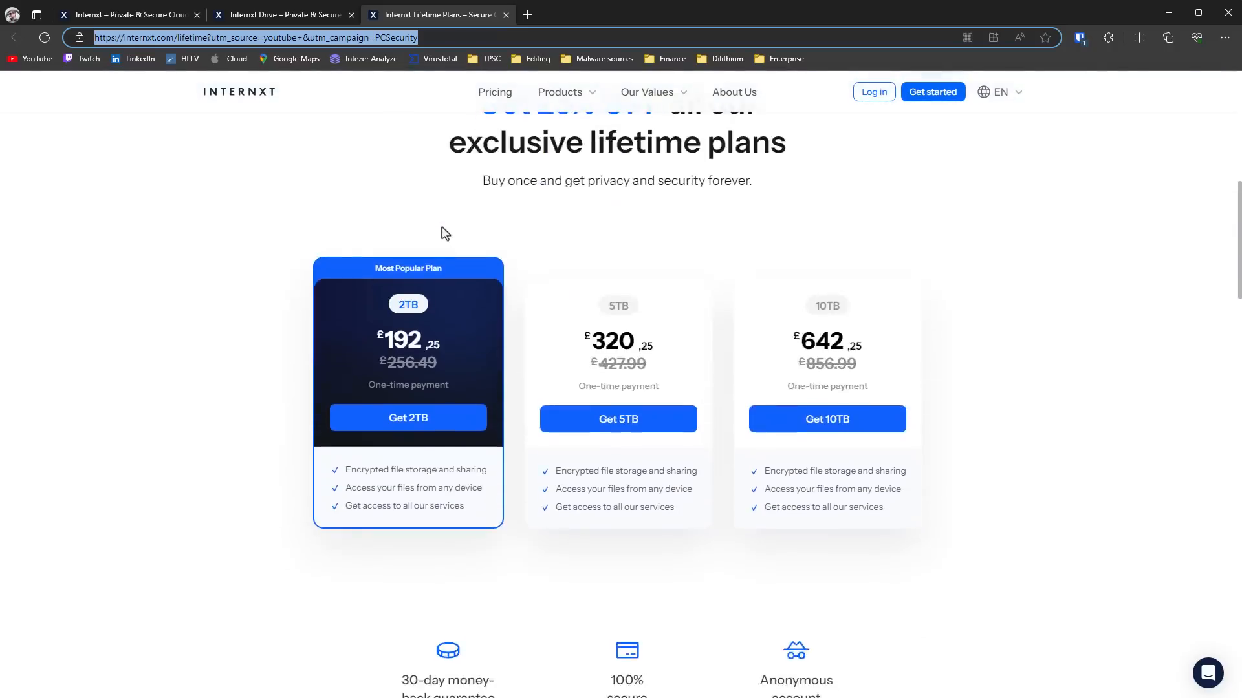
mouse_move(669, 329)
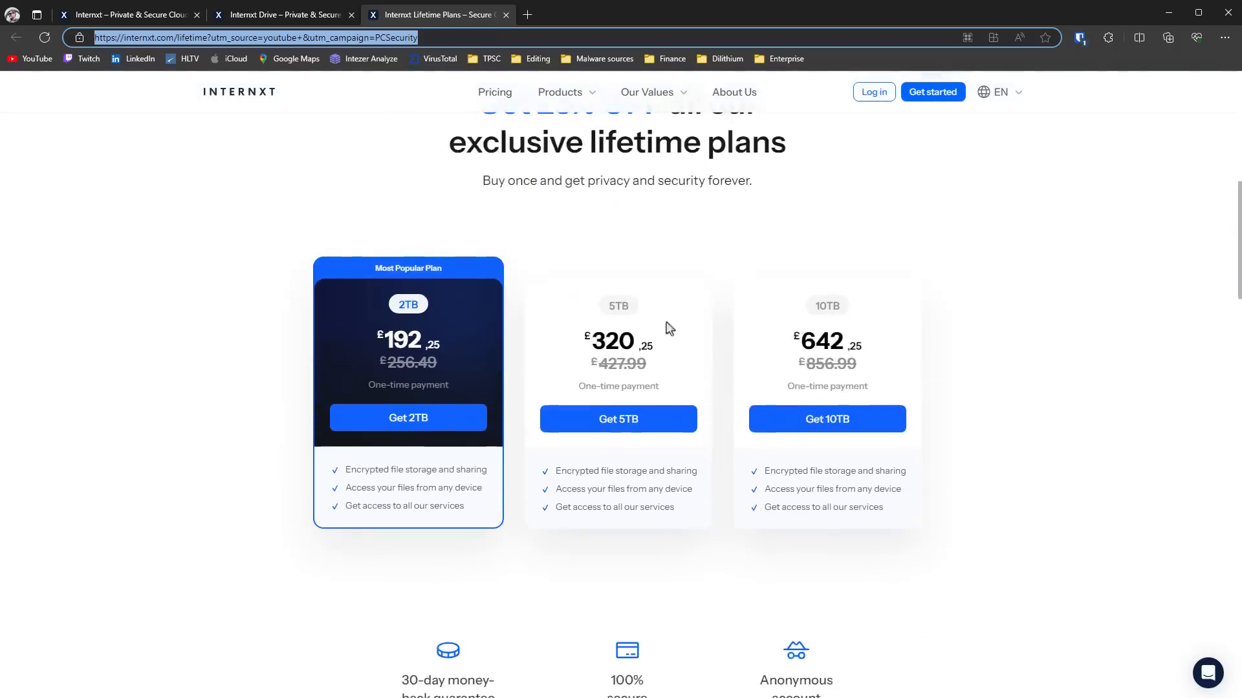
mouse_move(869, 333)
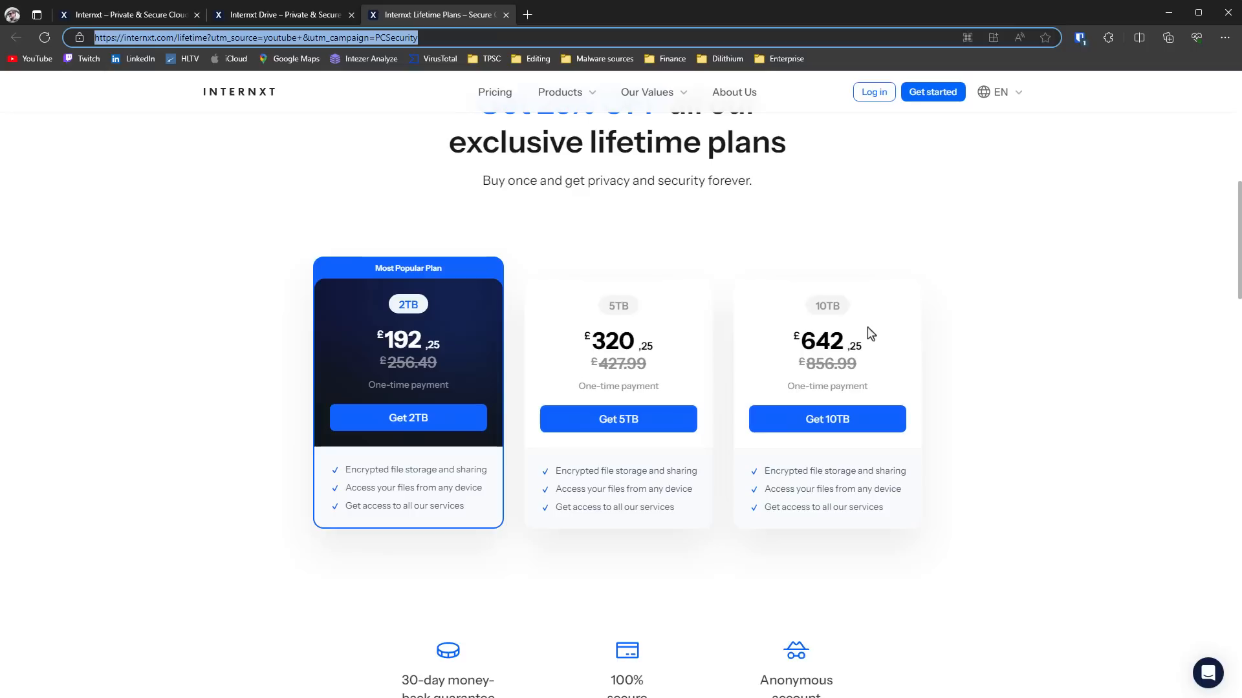
- In Internxt Drive, browse into Lab > vm > Windows 11 Superlite
click(280, 14)
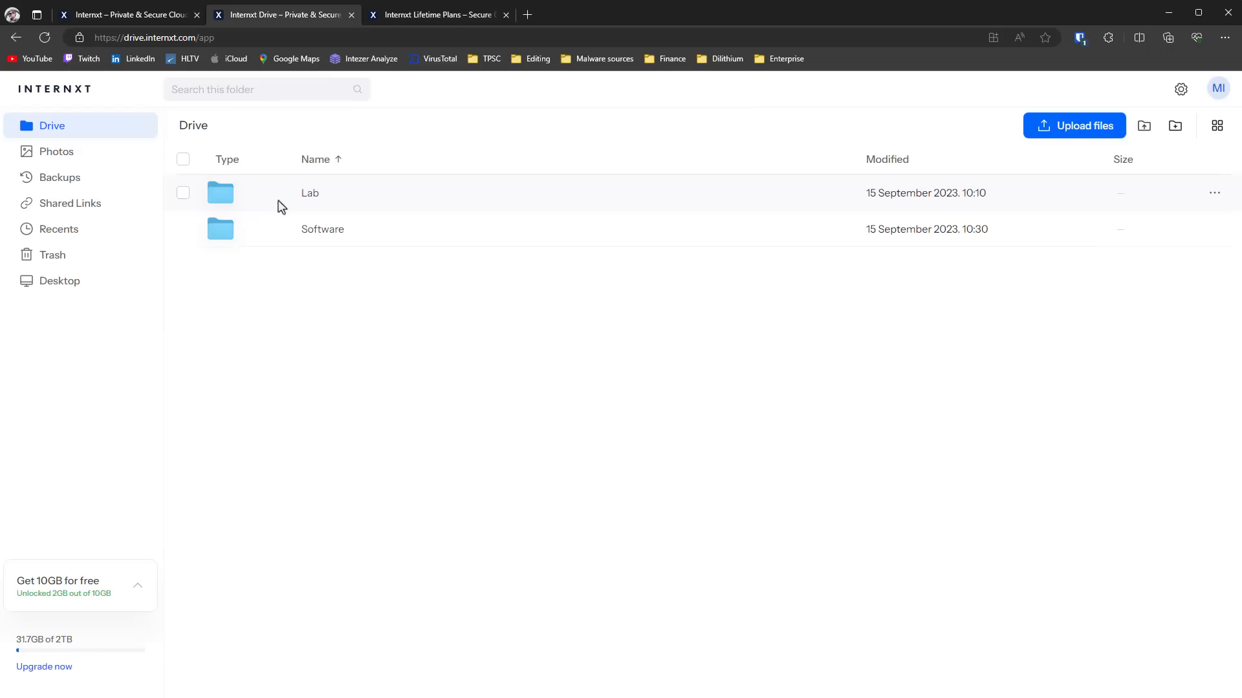
mouse_move(314, 243)
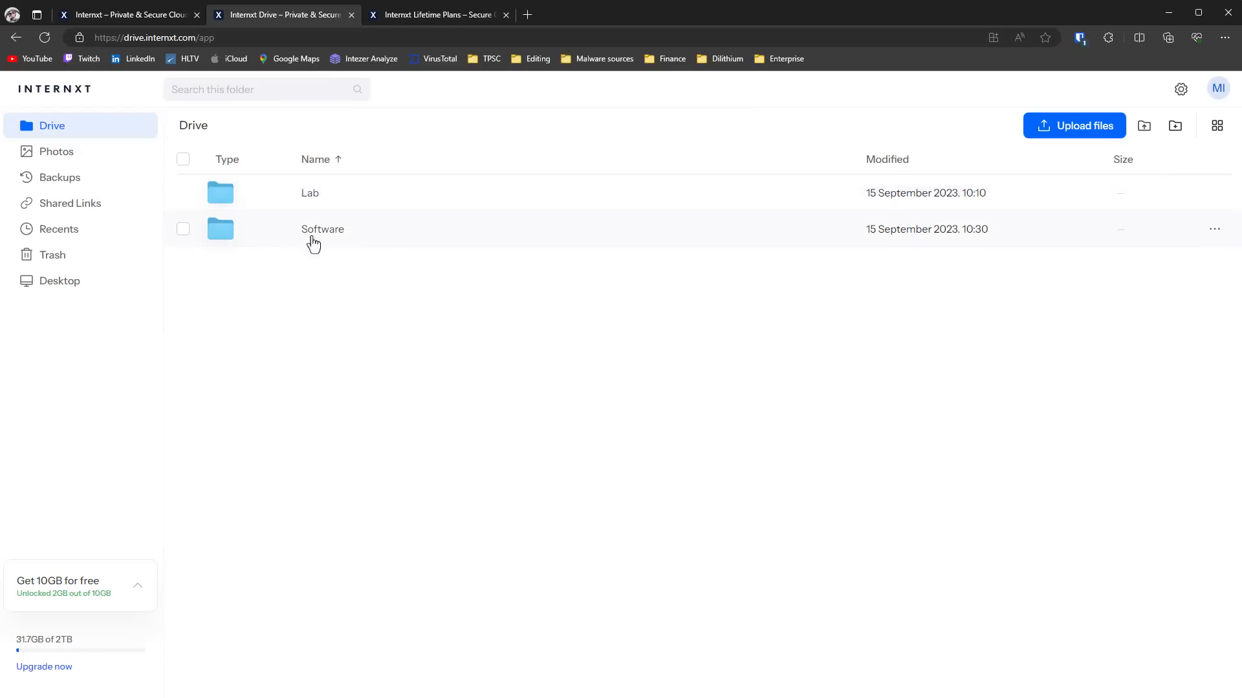
mouse_move(334, 197)
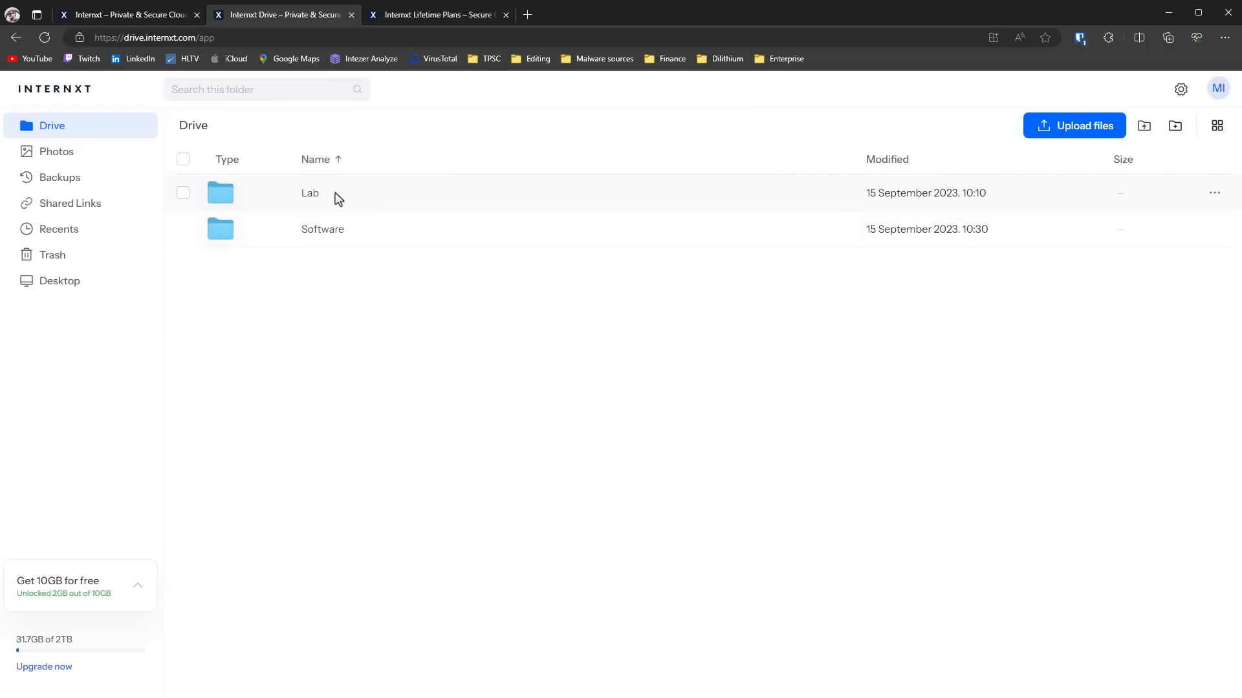
double_click(310, 193)
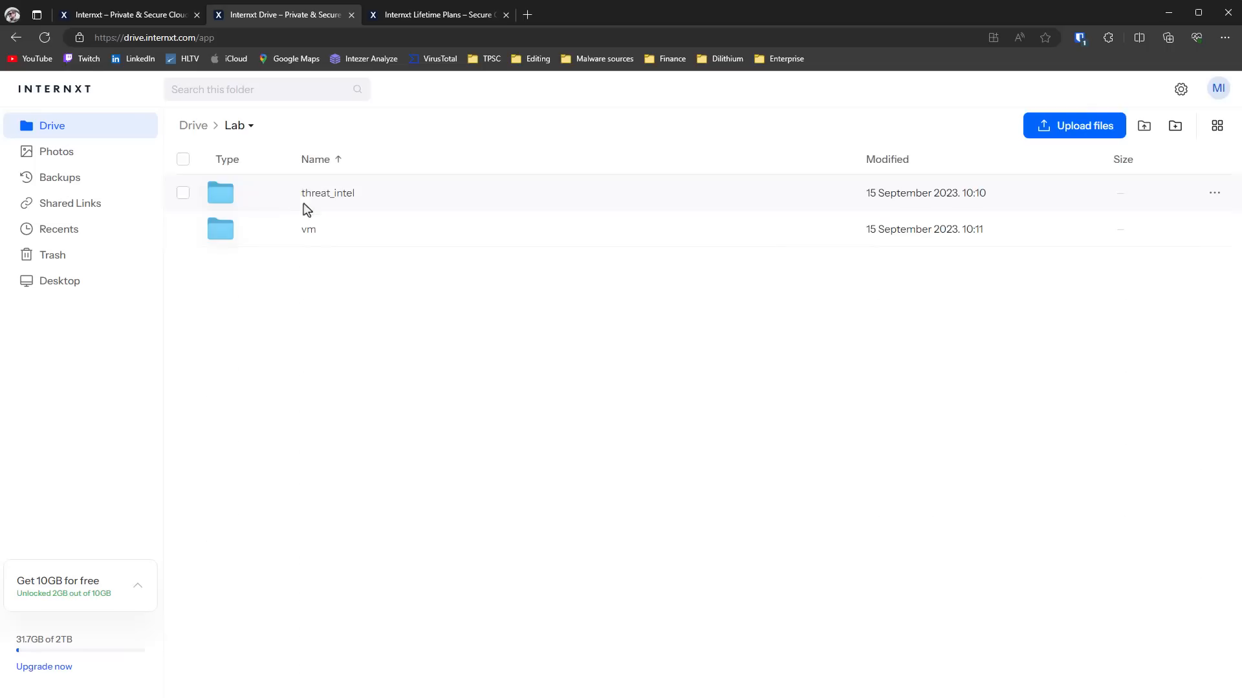
double_click(308, 229)
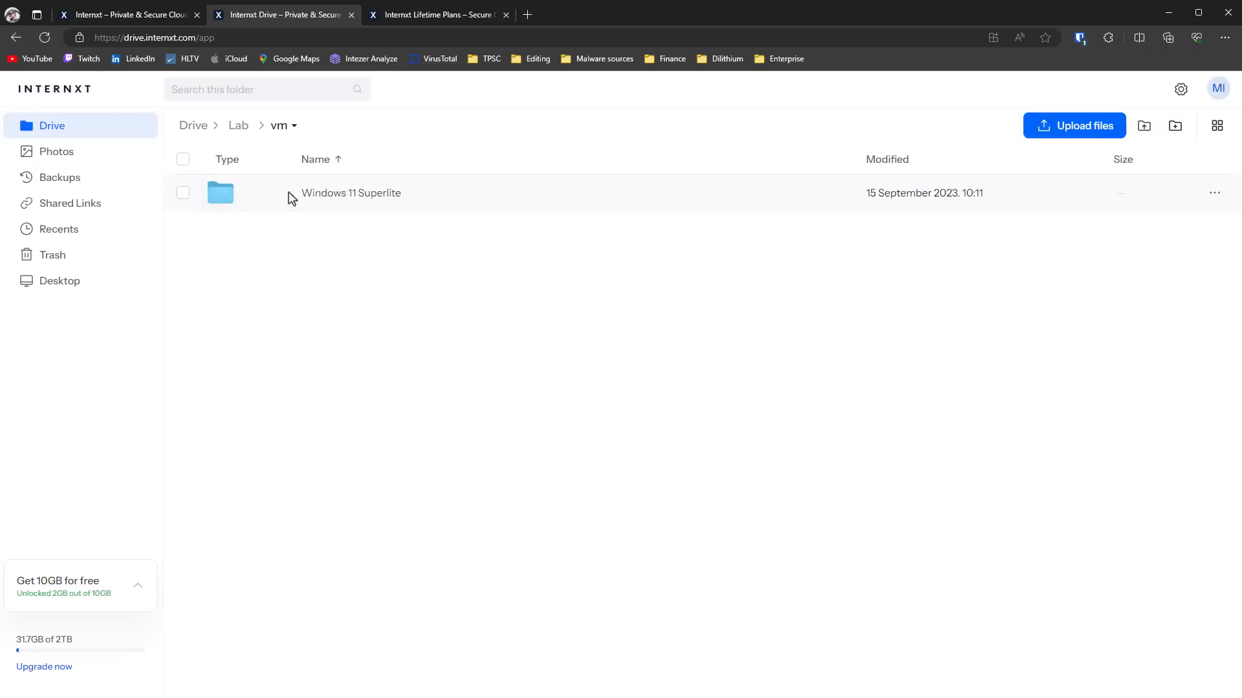
mouse_move(351, 206)
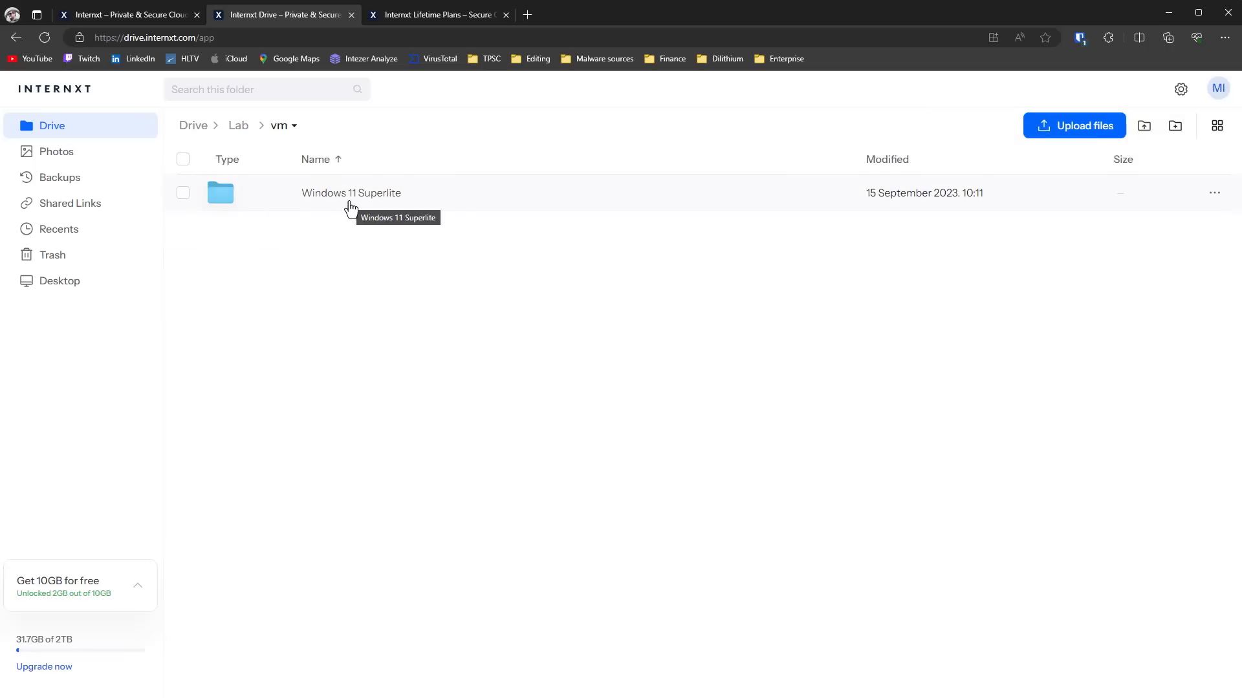
double_click(350, 192)
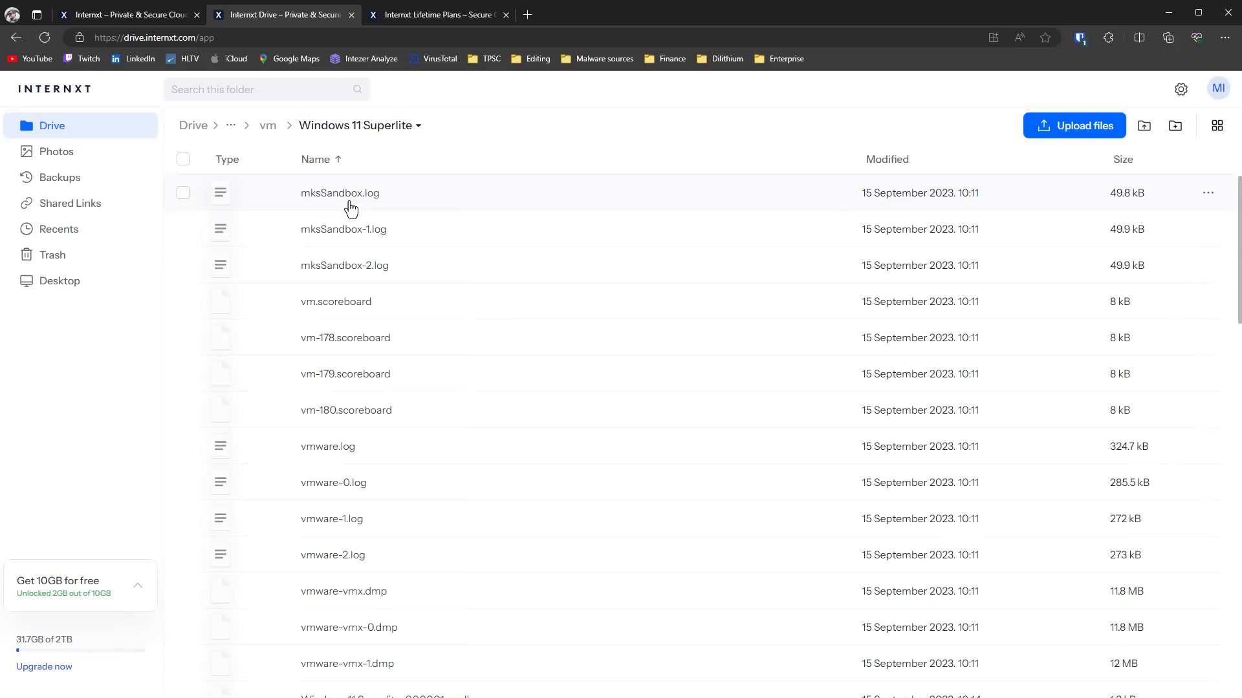
mouse_move(895, 218)
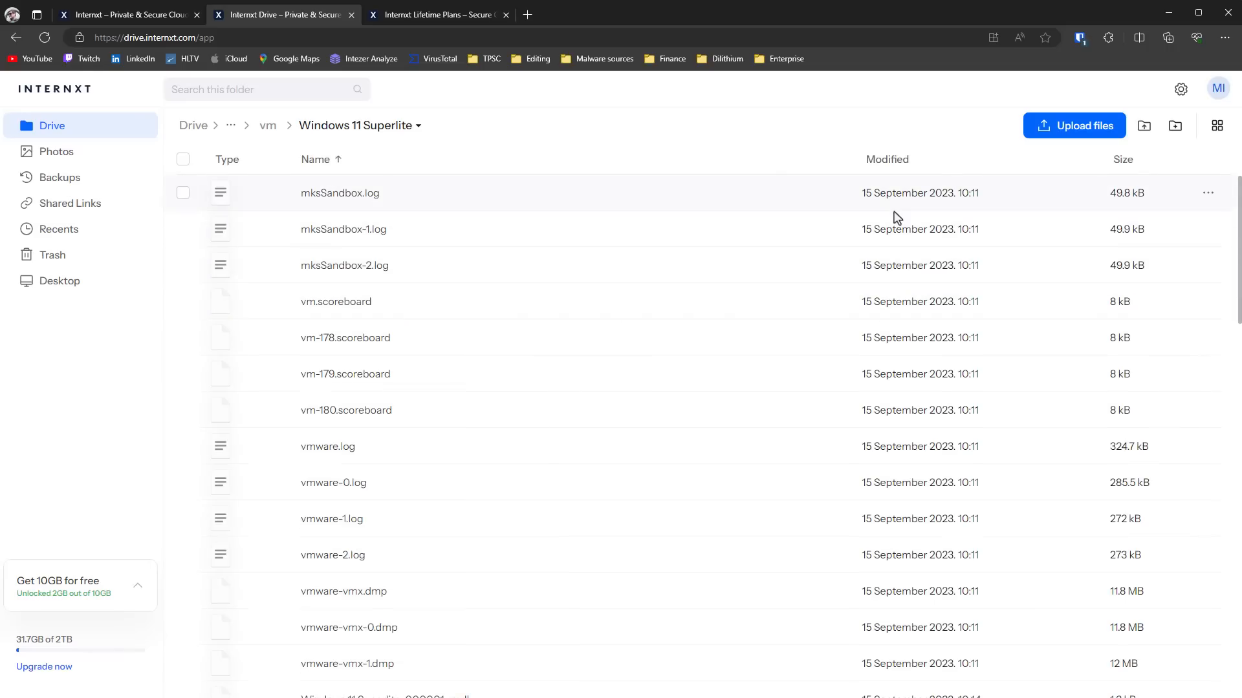
mouse_move(272, 203)
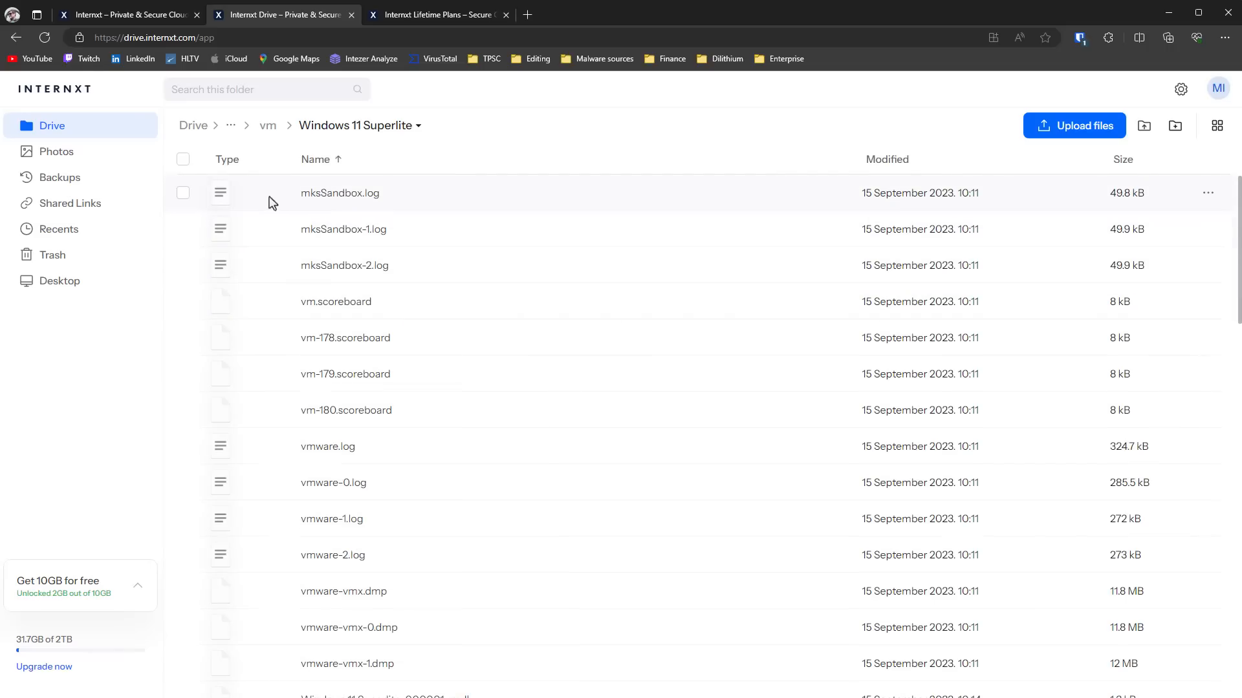
- Look through the Photos library, device Backups and Shared Links, returning to Photos
click(55, 151)
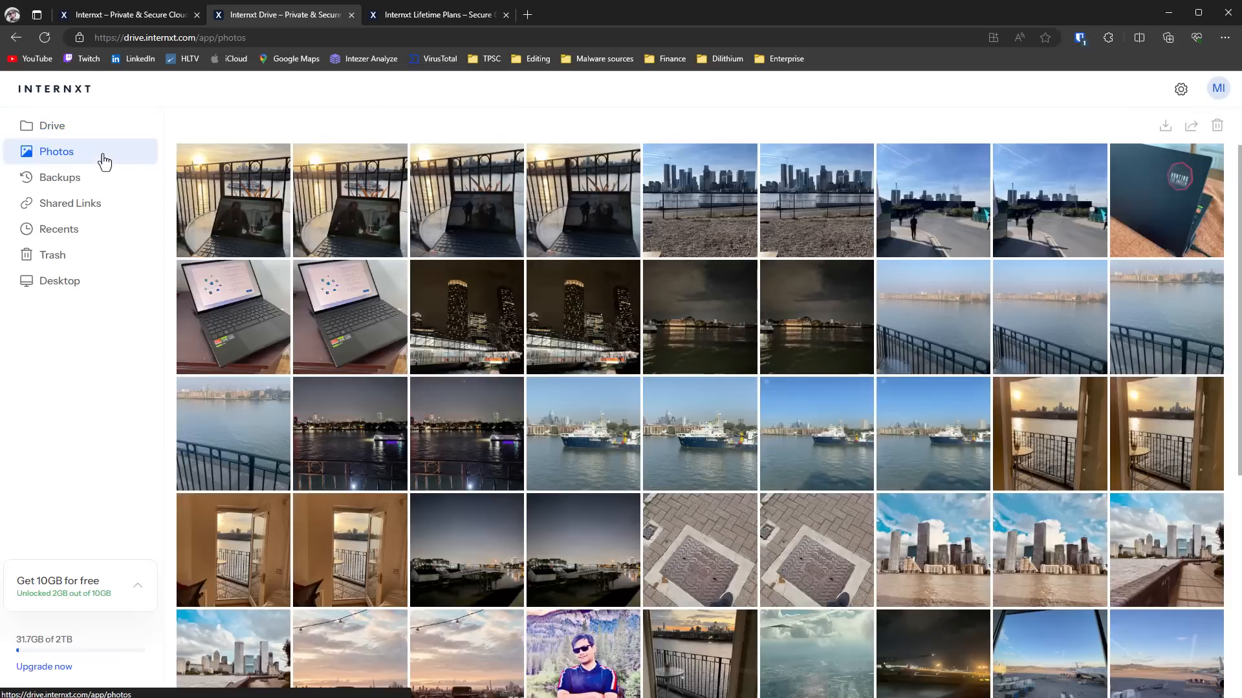
click(60, 177)
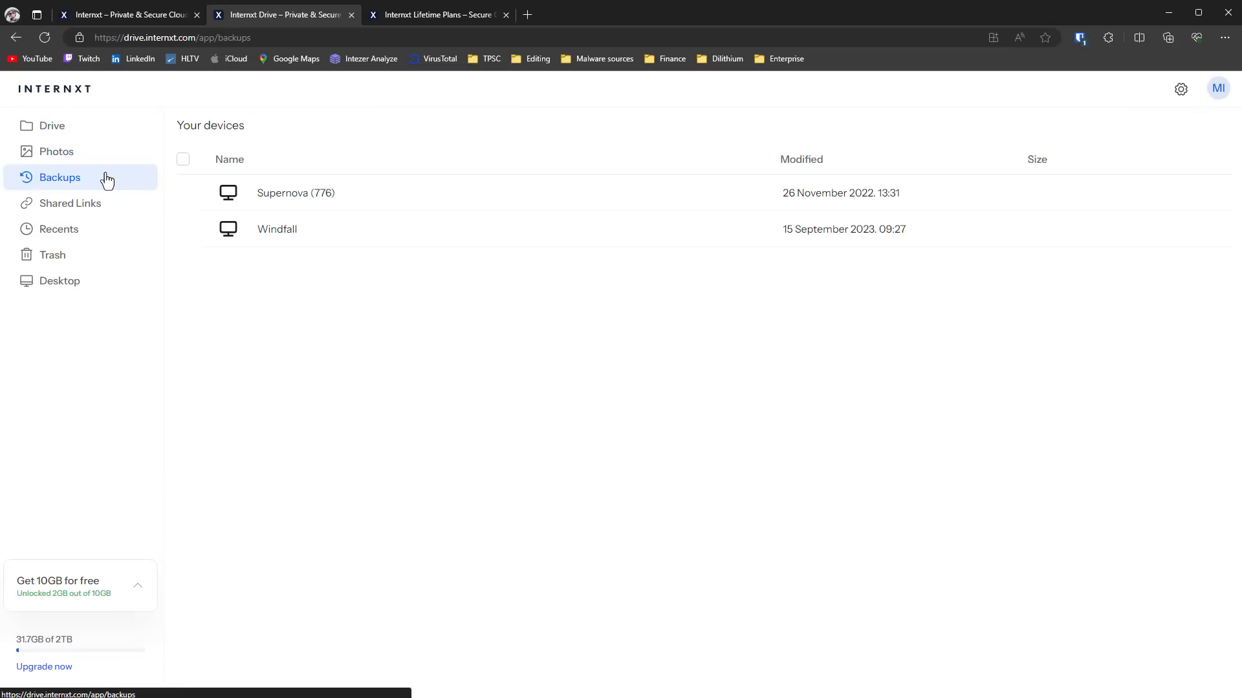
mouse_move(264, 203)
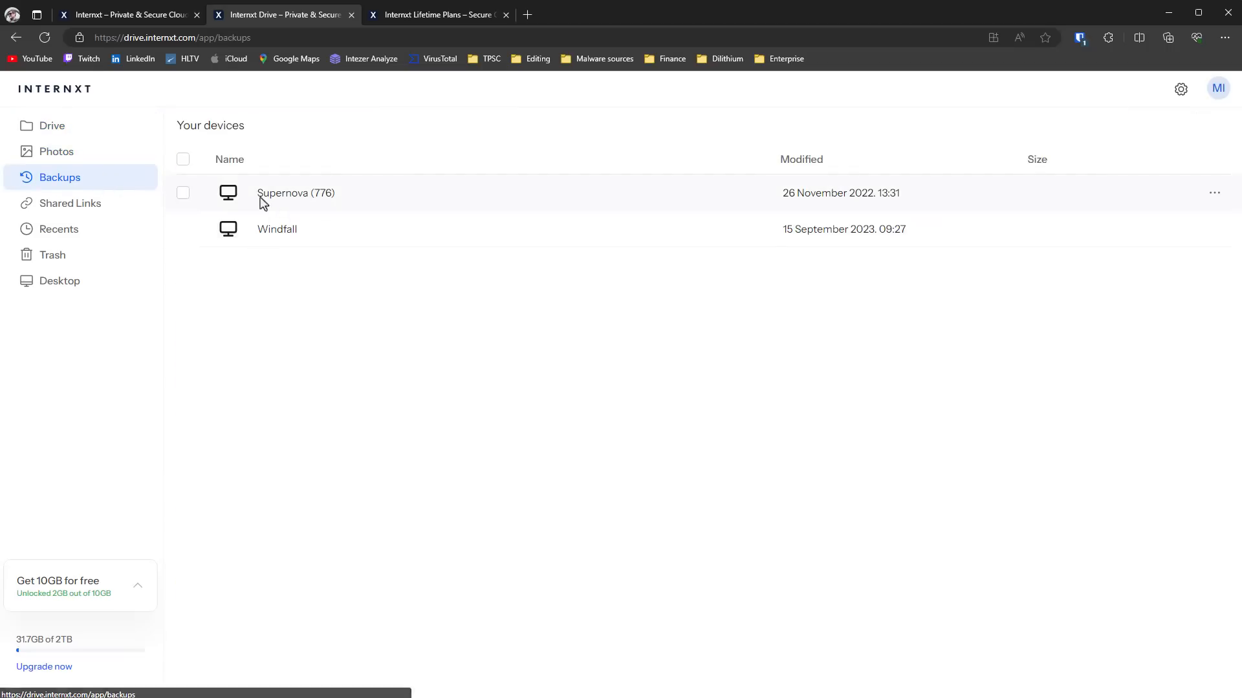
click(70, 203)
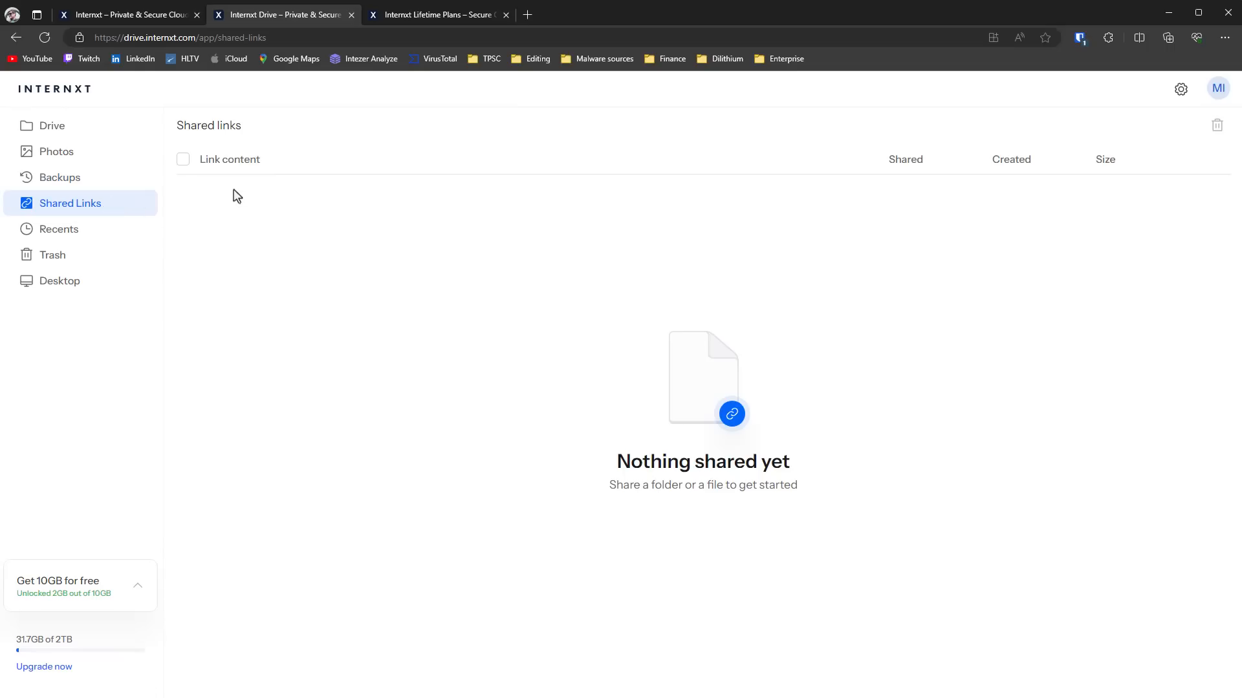
mouse_move(63, 137)
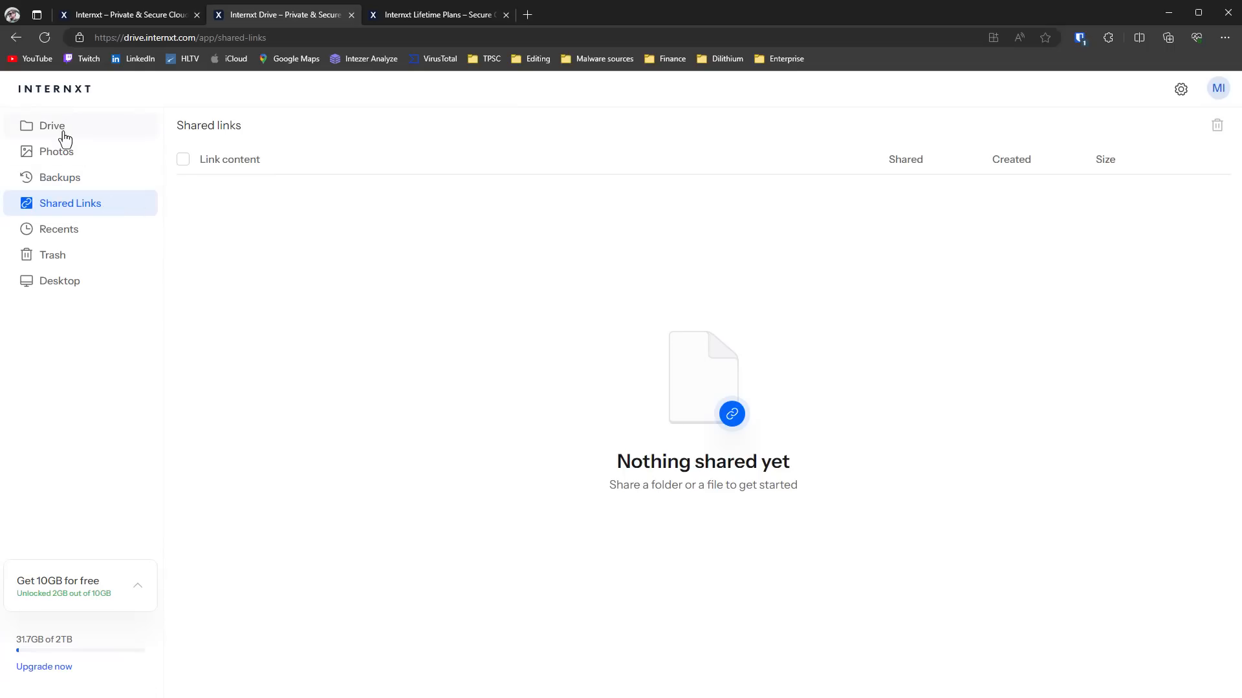
click(55, 151)
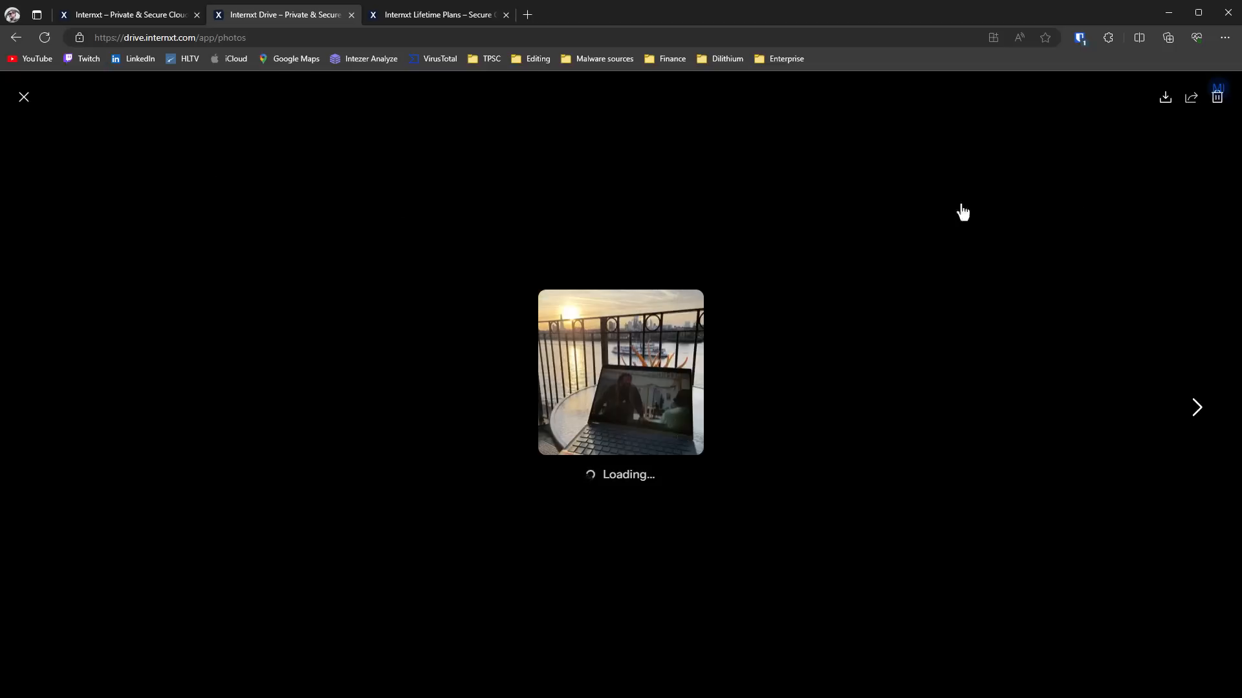
- Share the sunset balcony photo with a 10-open limit and copy the link
click(1189, 97)
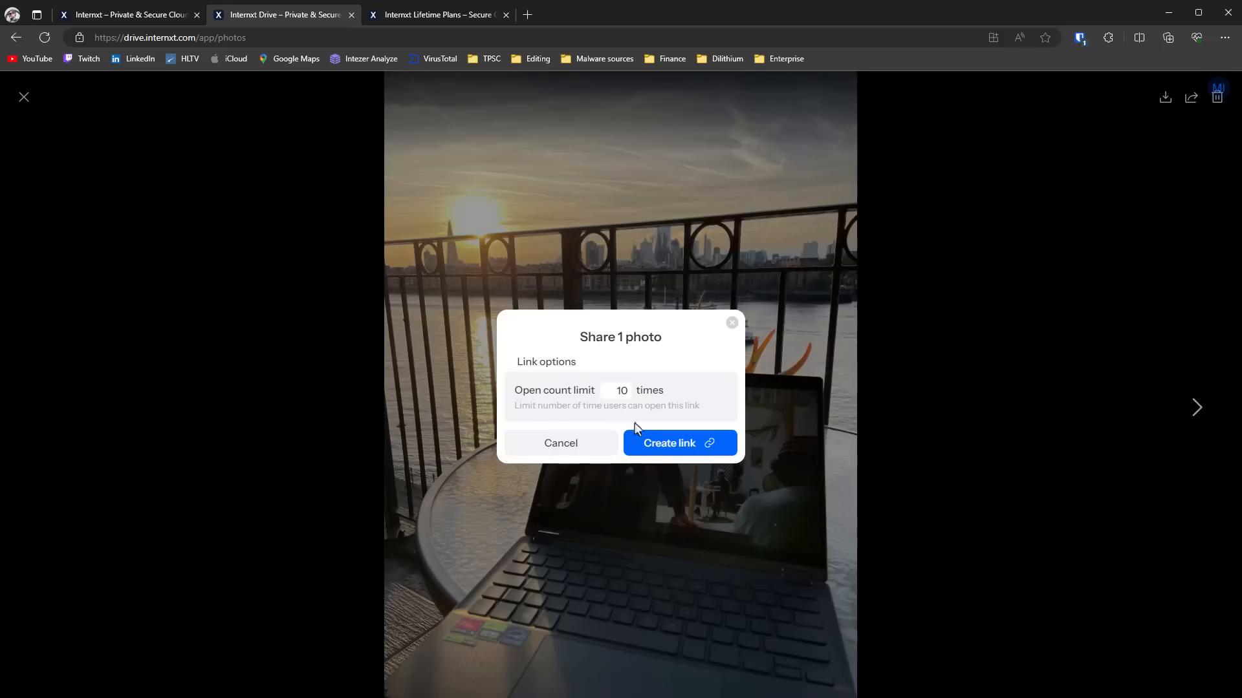
click(679, 442)
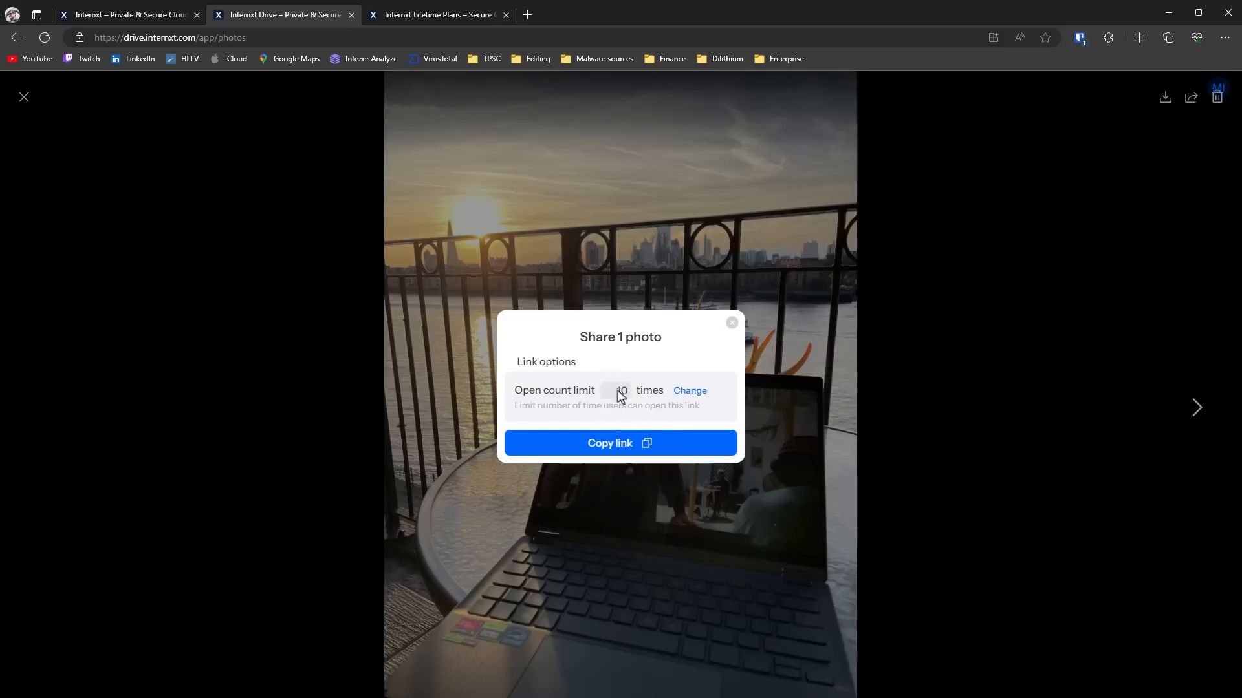
click(435, 15)
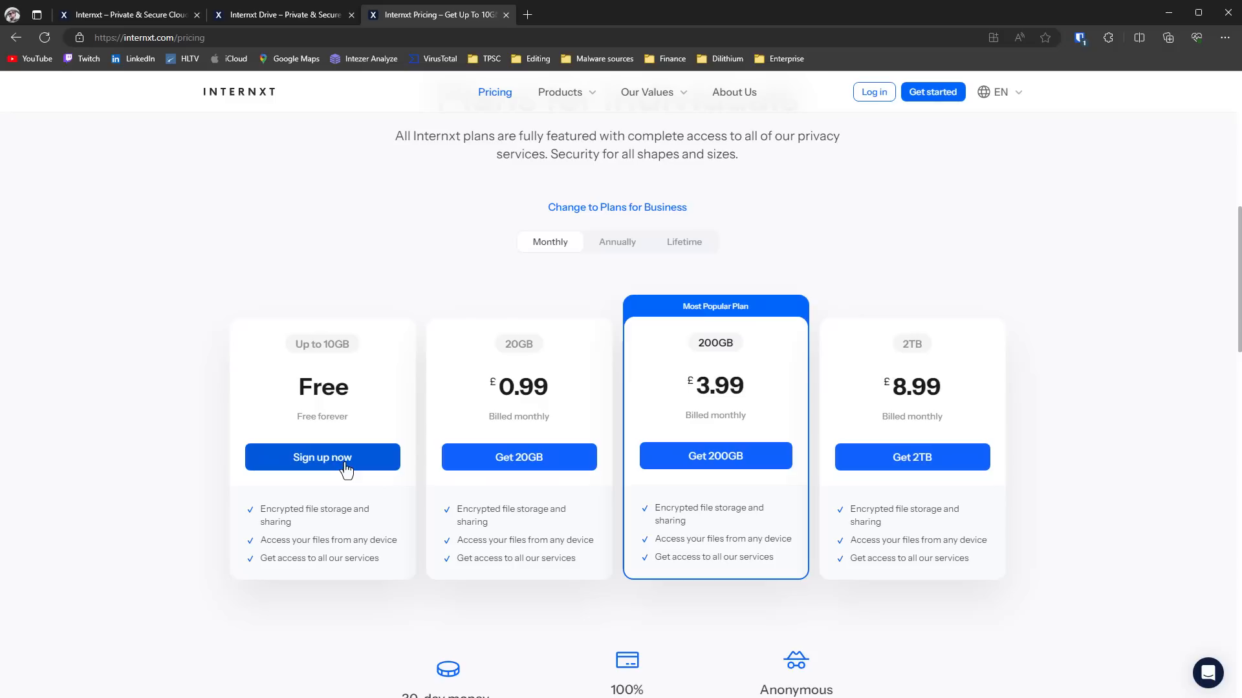
mouse_move(519, 458)
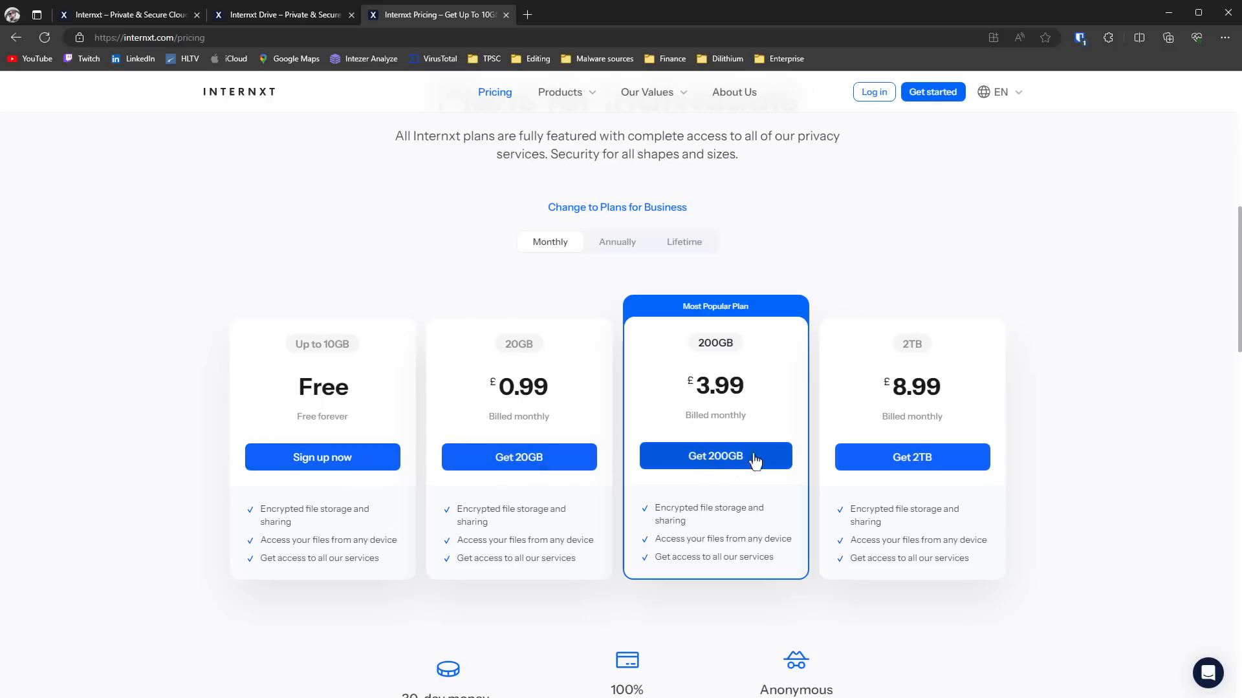
- Switch the pricing page to lifetime plans showing 2TB, 5TB and 10TB one-time prices
click(683, 242)
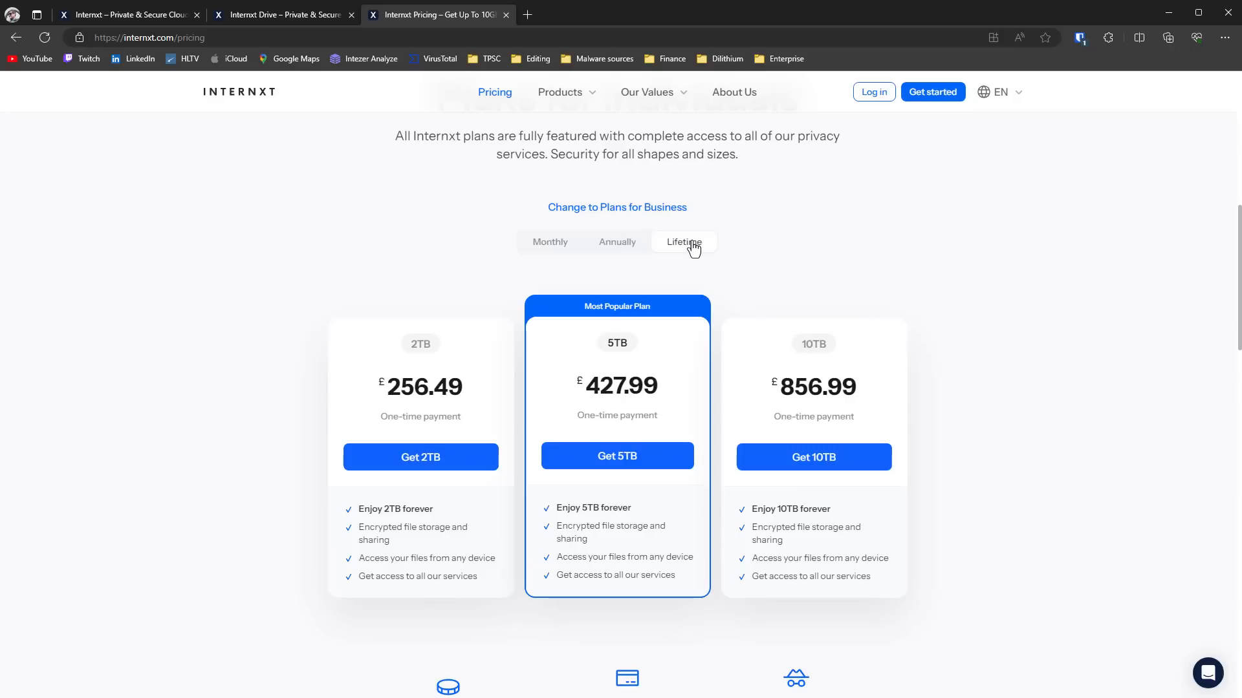
mouse_move(486, 418)
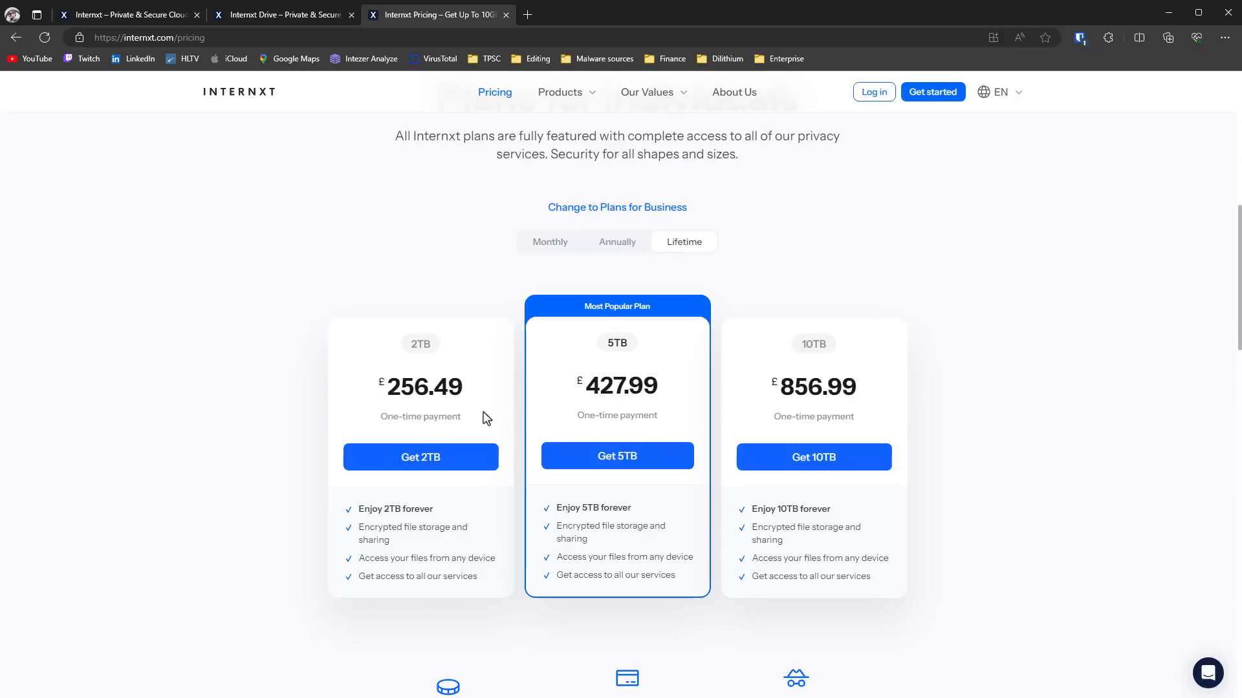